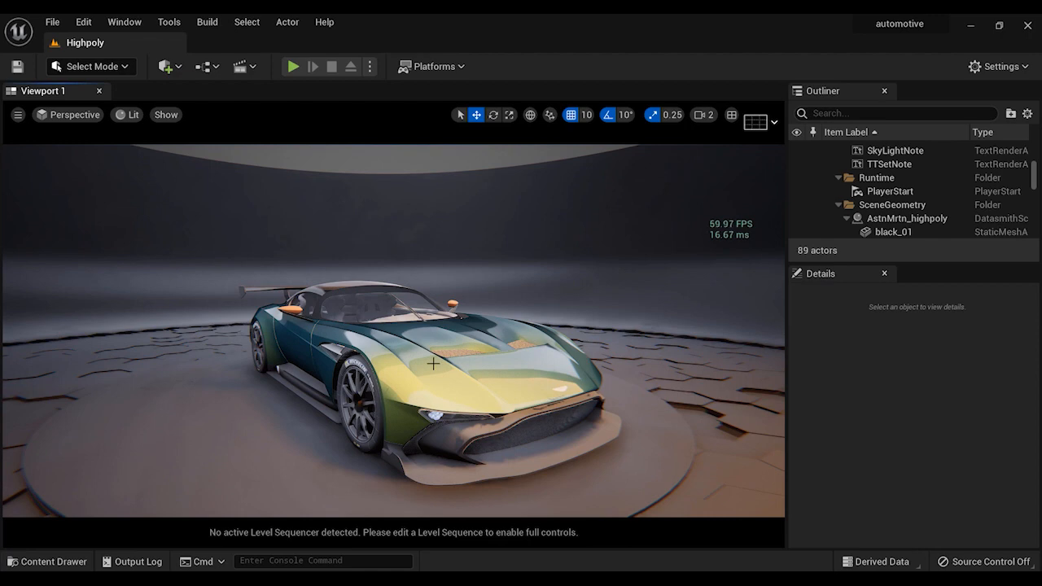
Keep the perspective view and orbit around the car to inspect it.
left_click(75, 114)
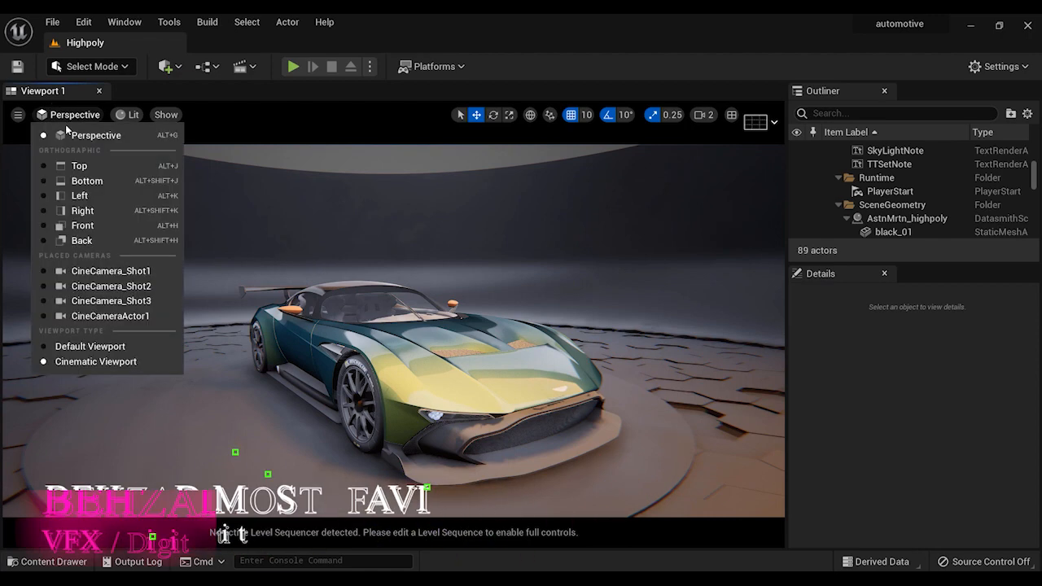
left_click(111, 271)
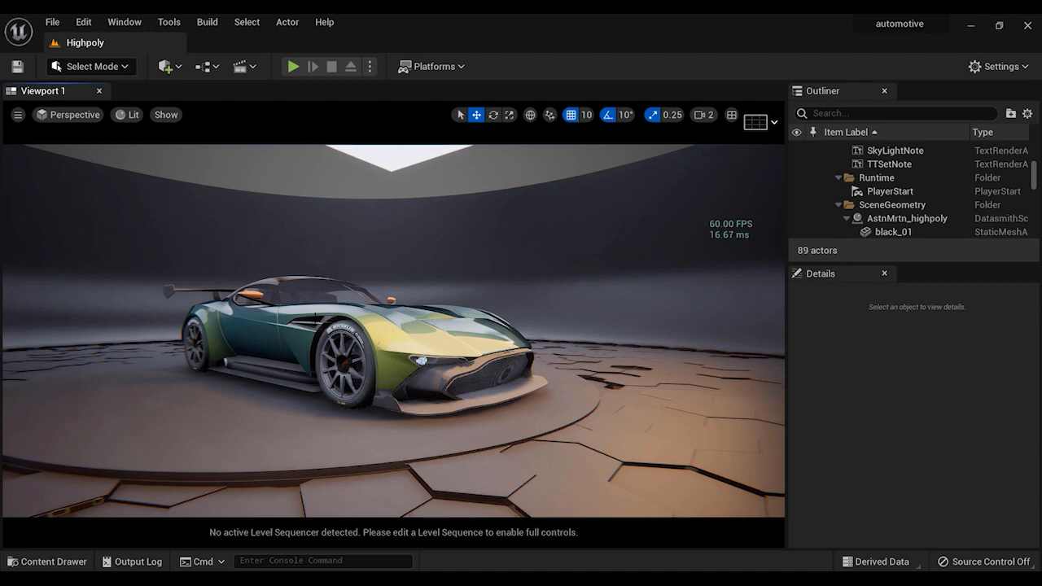
left_click(46, 560)
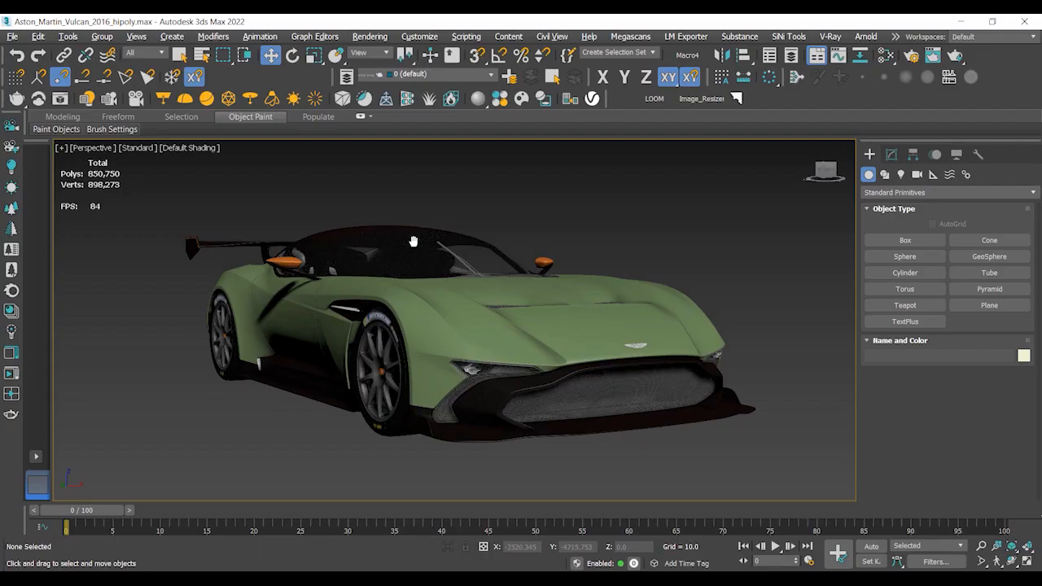
left_click_drag(413, 239, 552, 204)
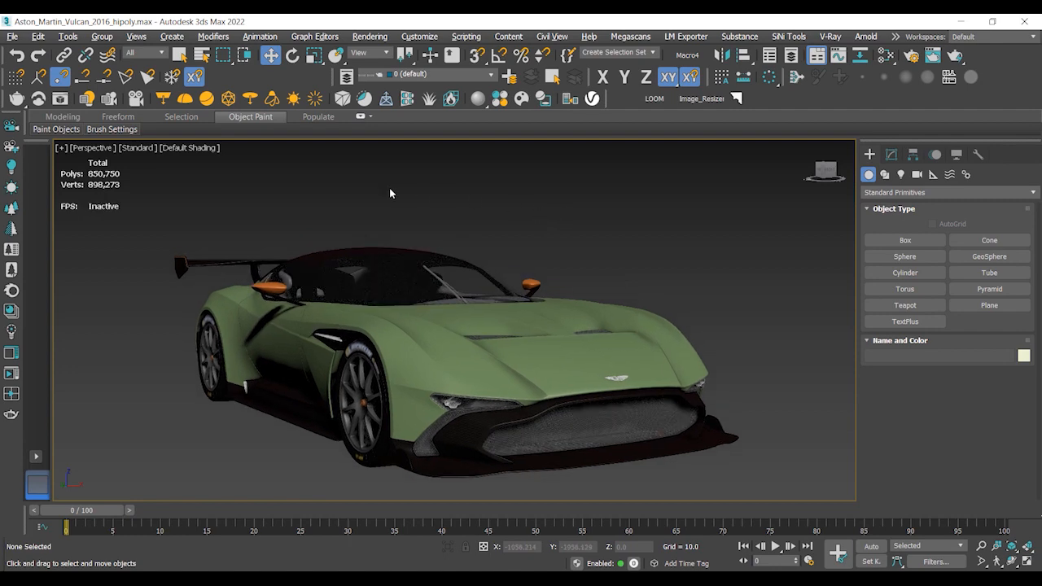
mouse_move(93, 202)
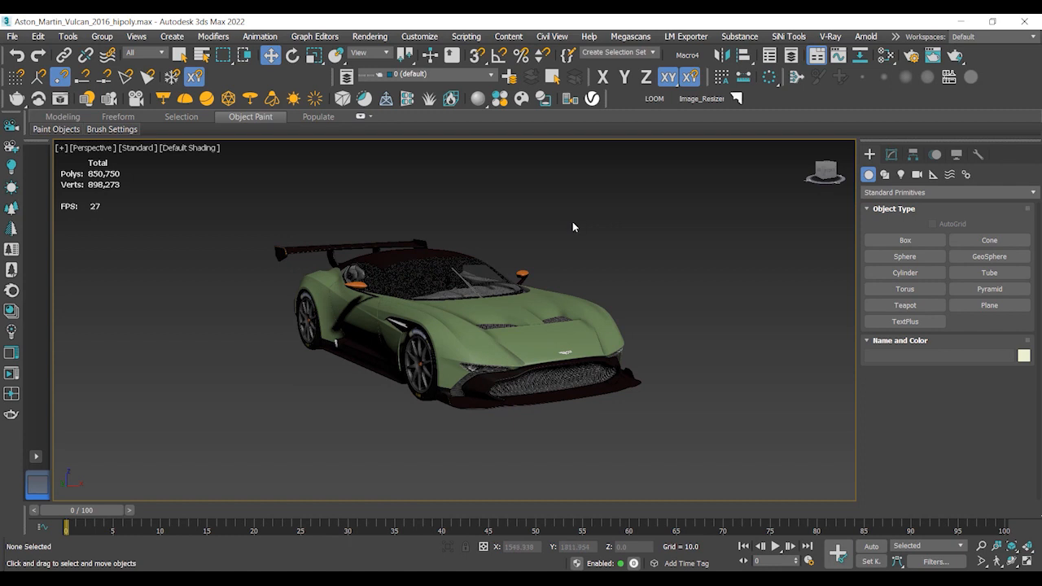
Select all car objects and send them to Polygon Cruncher from the Utilities panel.
key("ctrl+a")
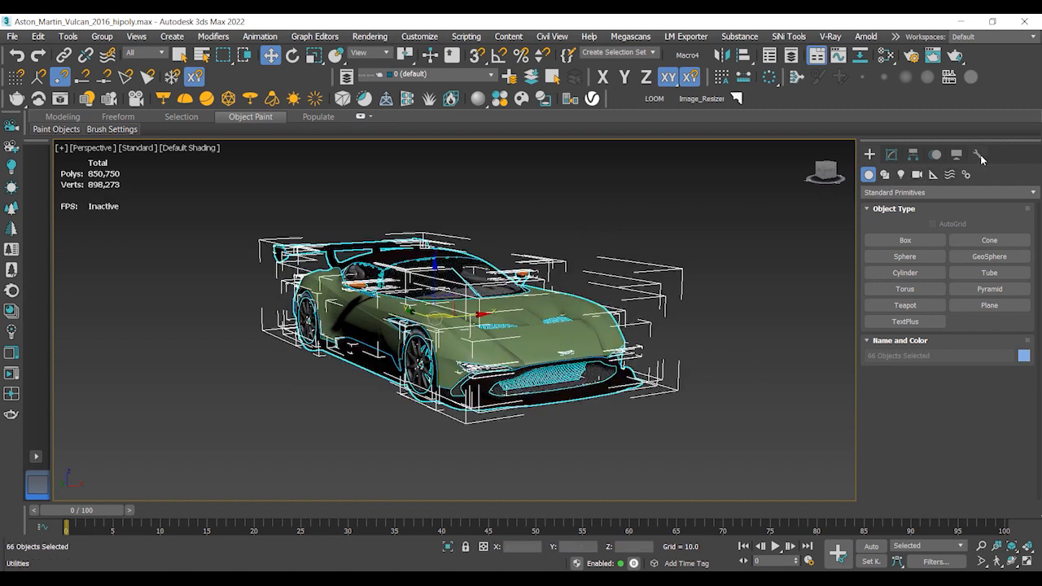
left_click(983, 155)
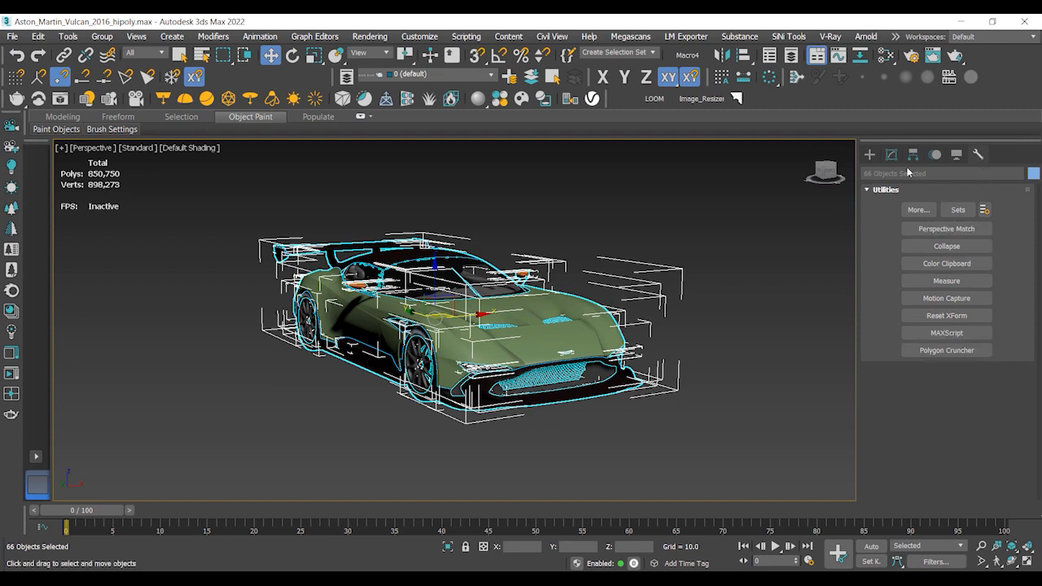
left_click(918, 209)
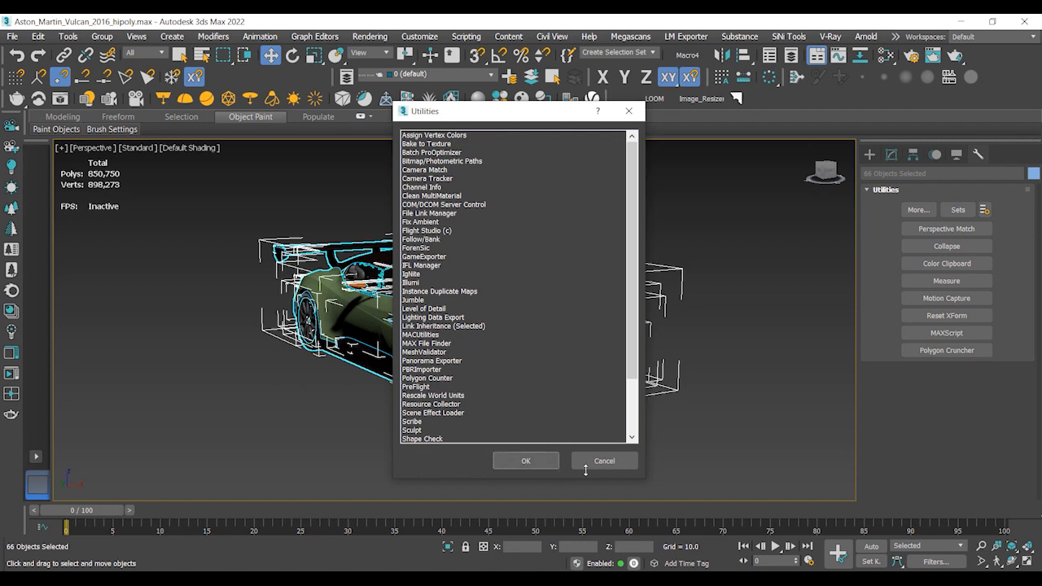
left_click(605, 460)
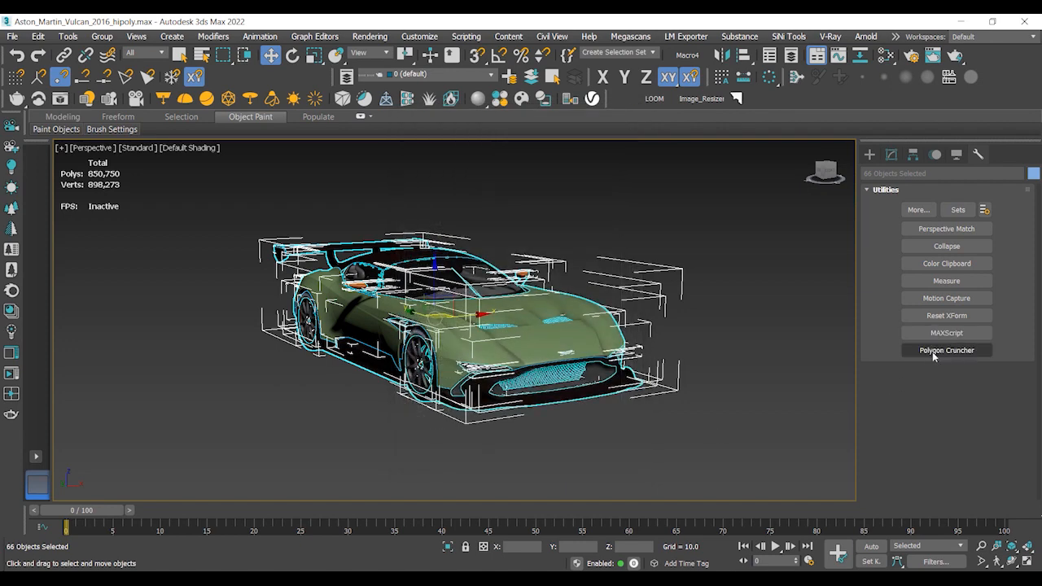
left_click(946, 350)
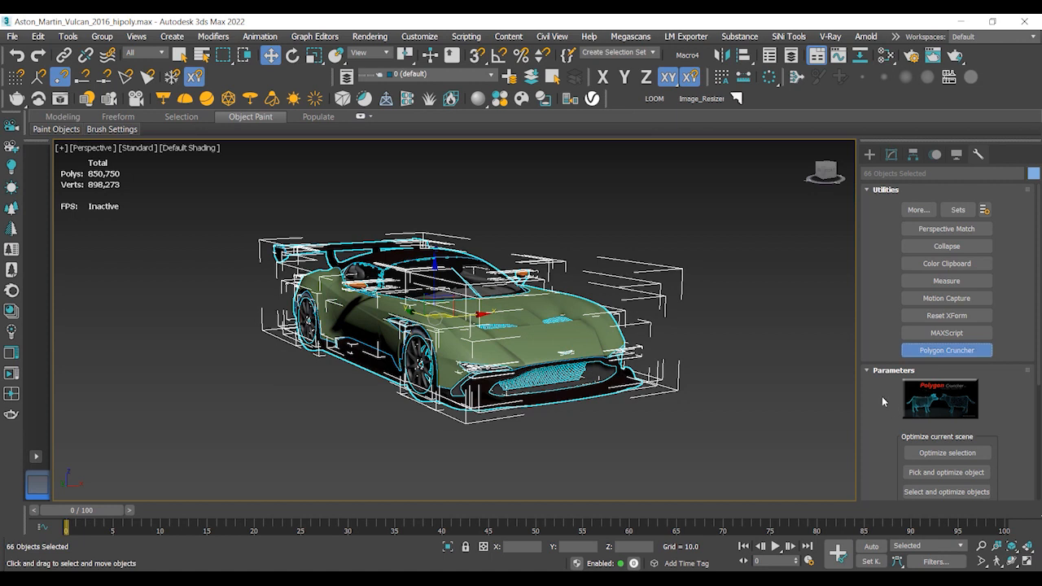
scroll("down", 3)
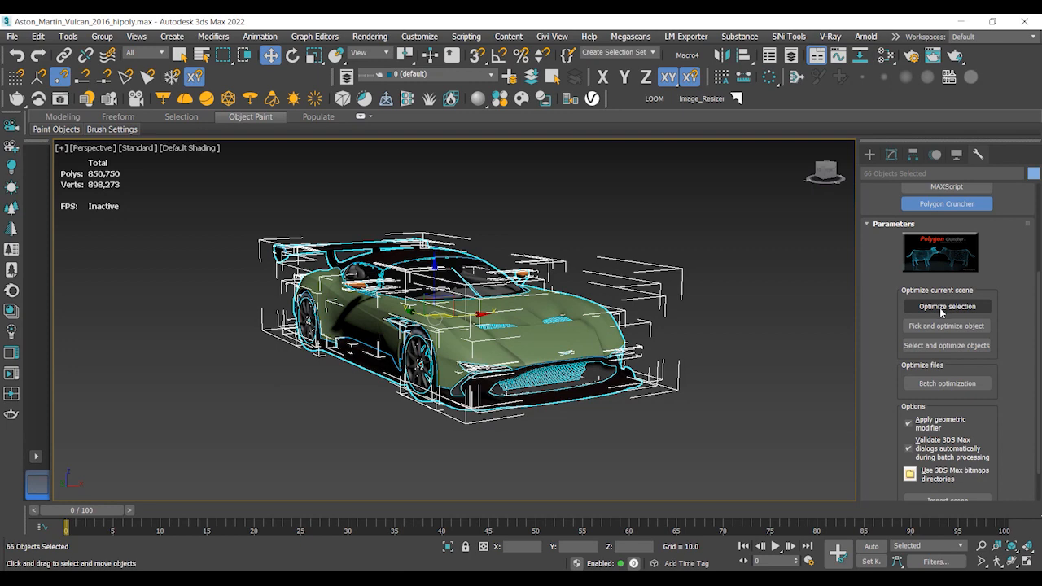
left_click(947, 307)
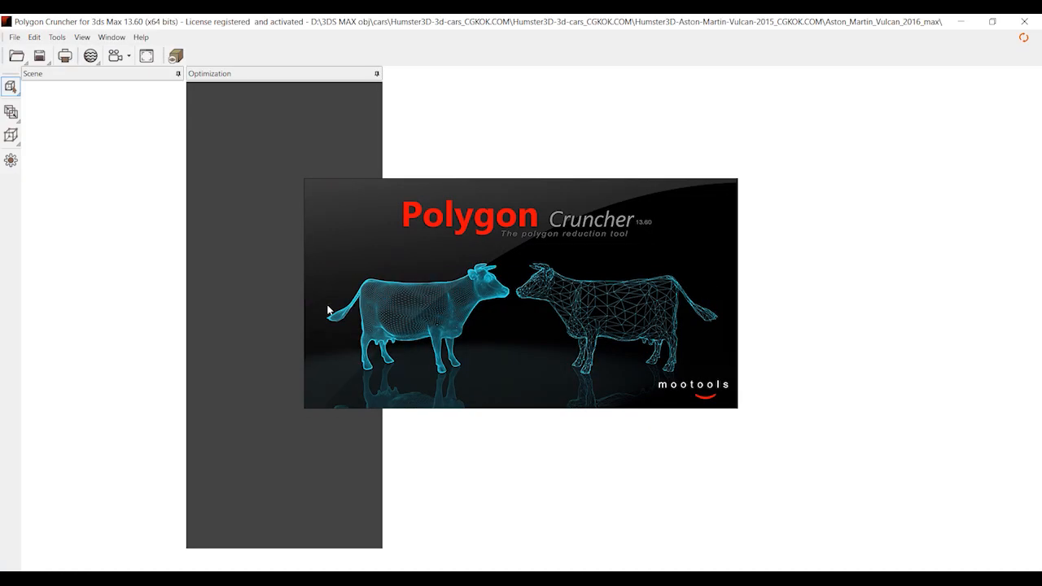
mouse_move(94, 131)
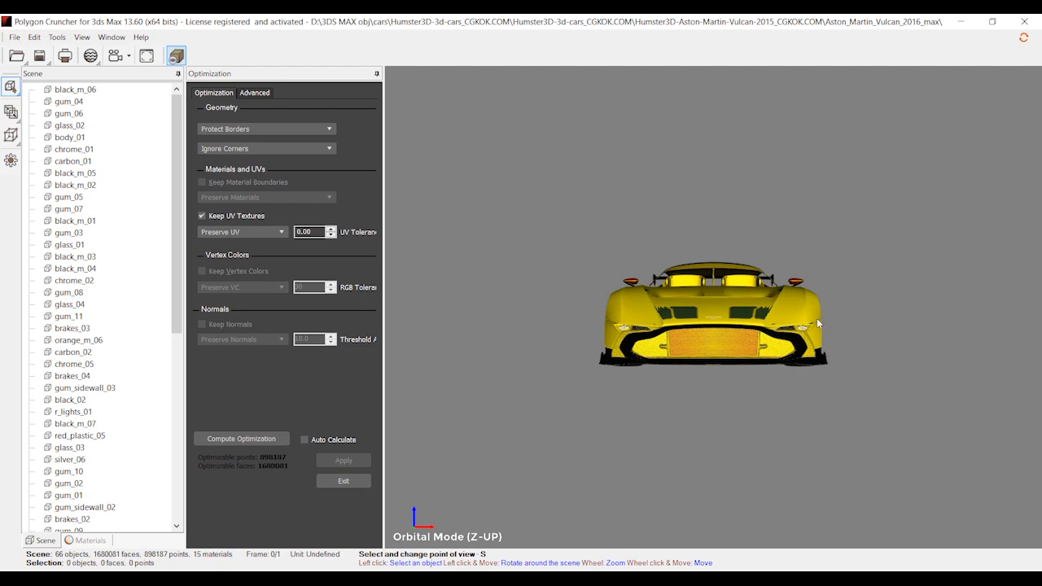
Orbit the loaded Vulcan preview to view its front corner.
left_click_drag(818, 324, 717, 317)
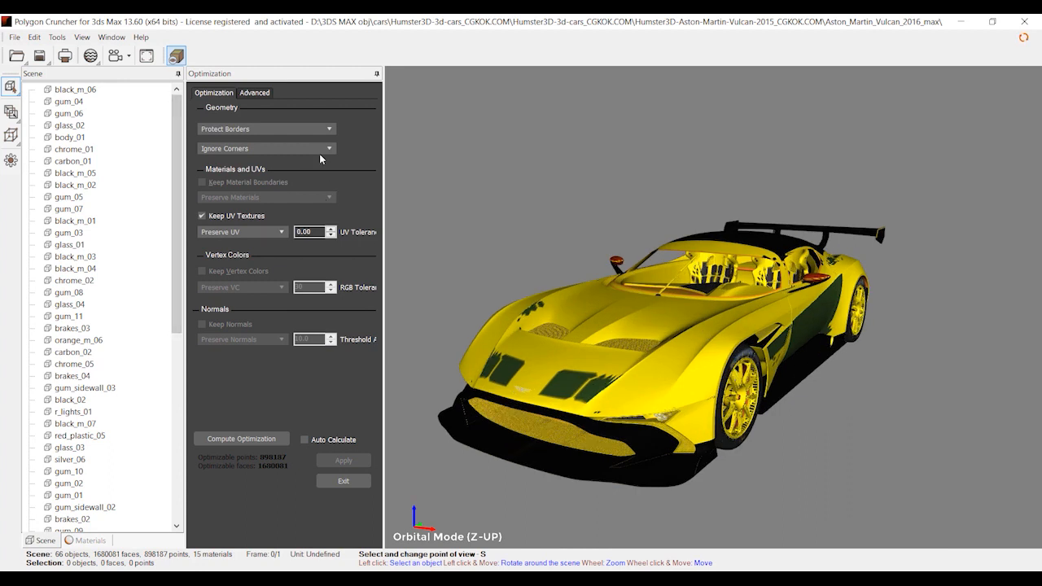
mouse_move(254, 130)
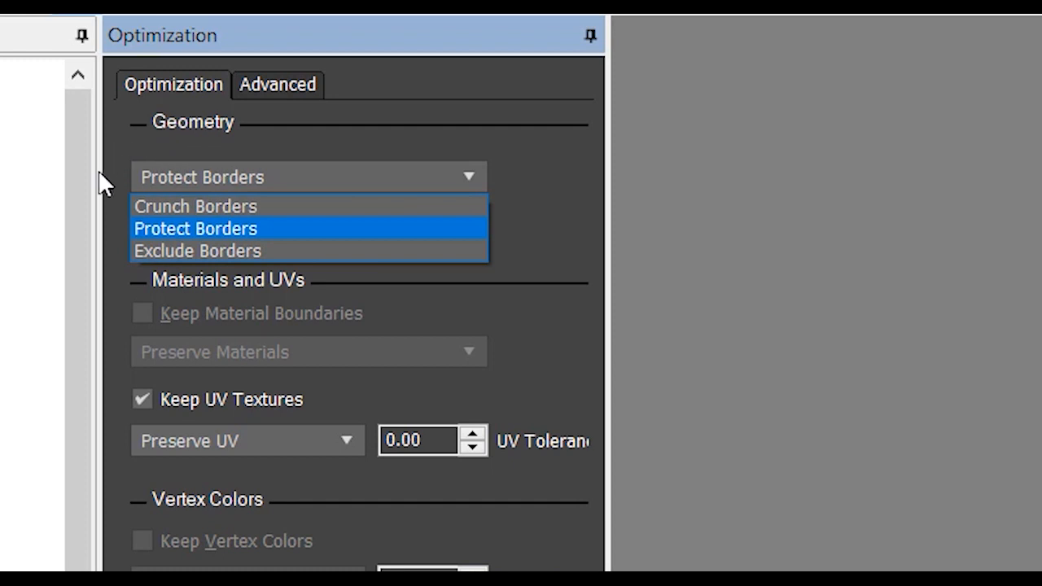
mouse_move(332, 303)
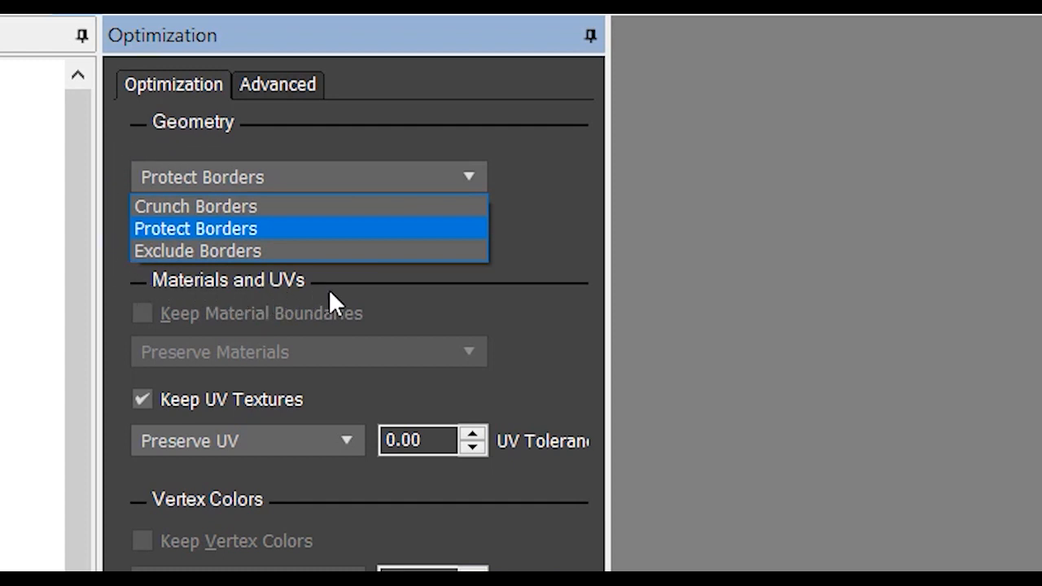
mouse_move(240, 287)
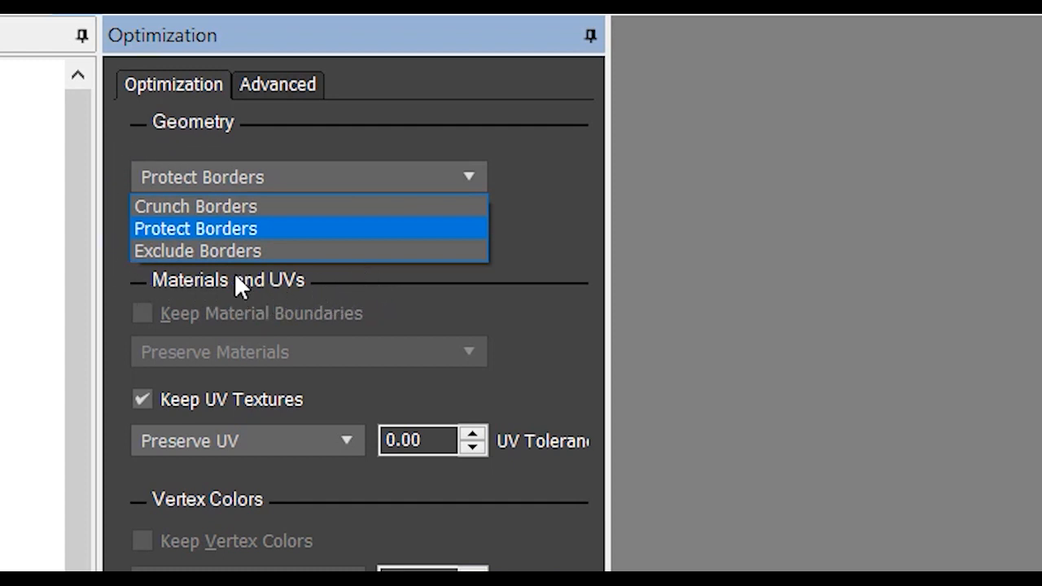
mouse_move(179, 206)
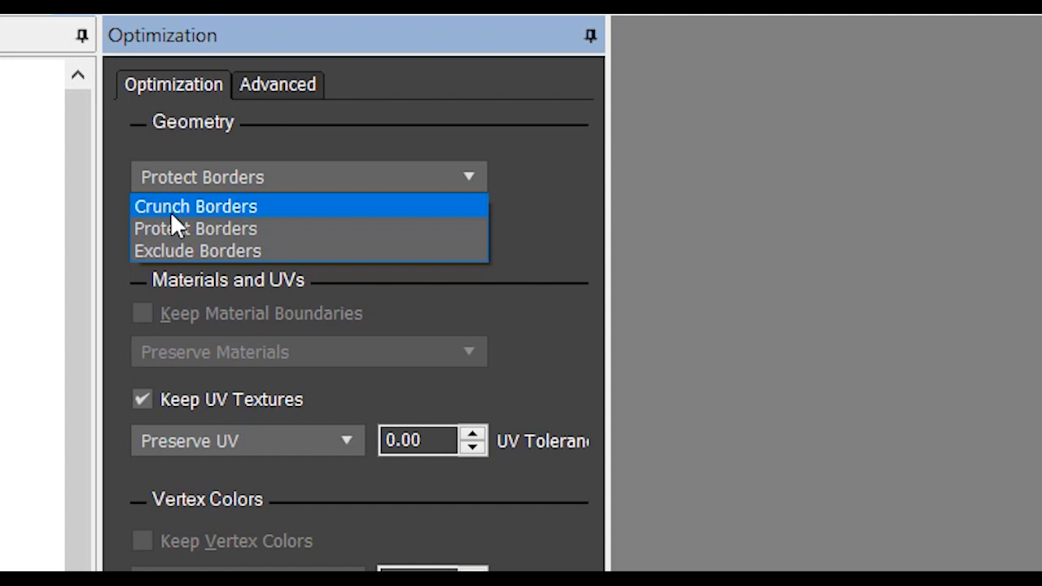
mouse_move(176, 251)
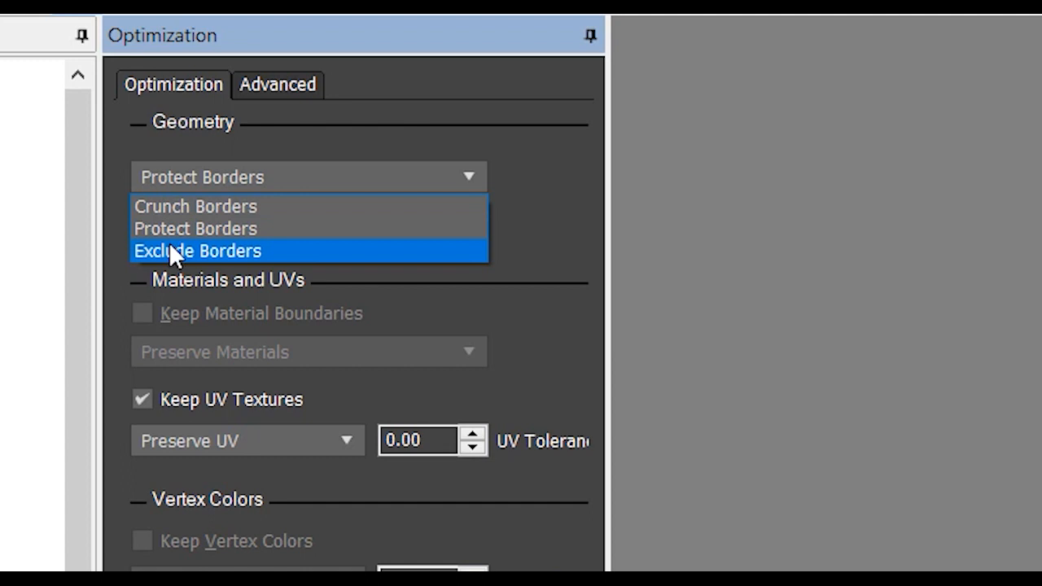
mouse_move(171, 236)
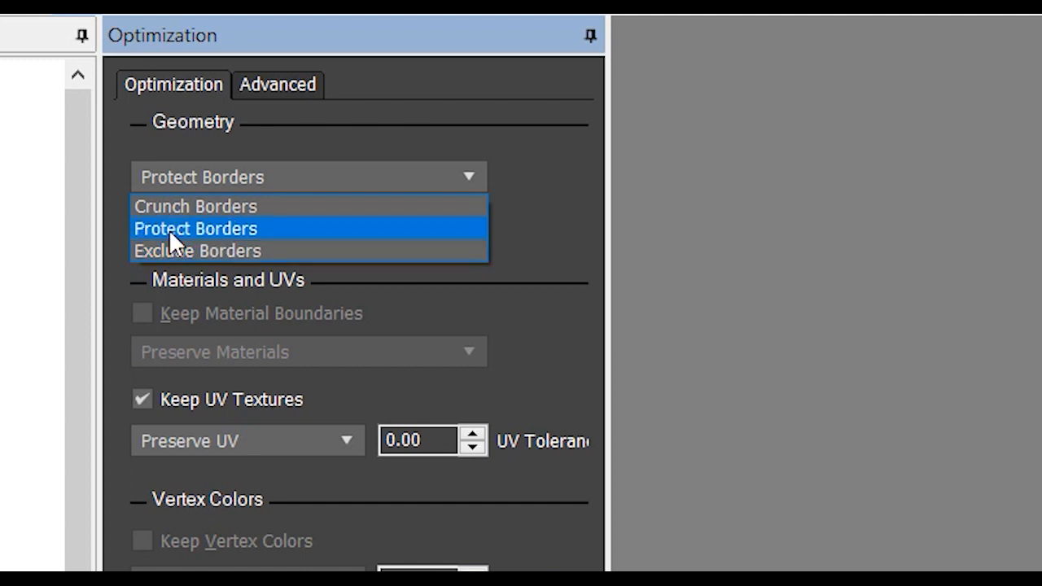
mouse_move(180, 251)
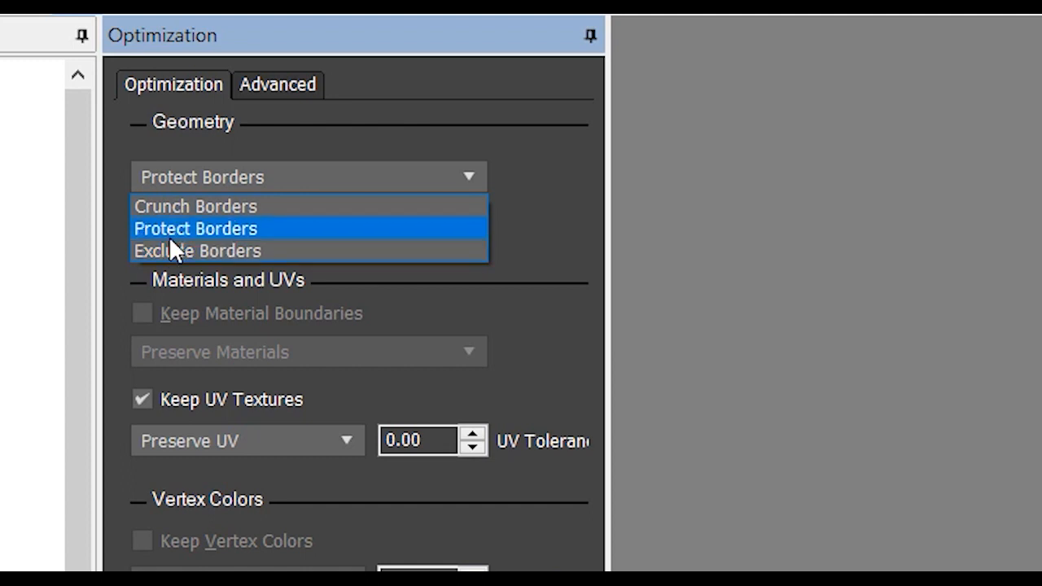
mouse_move(214, 260)
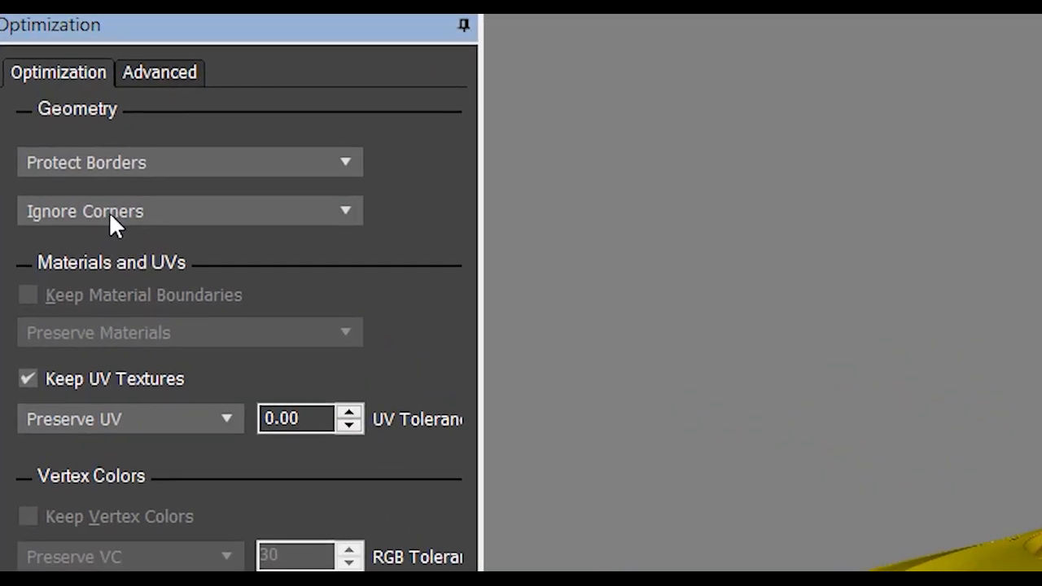
mouse_move(123, 194)
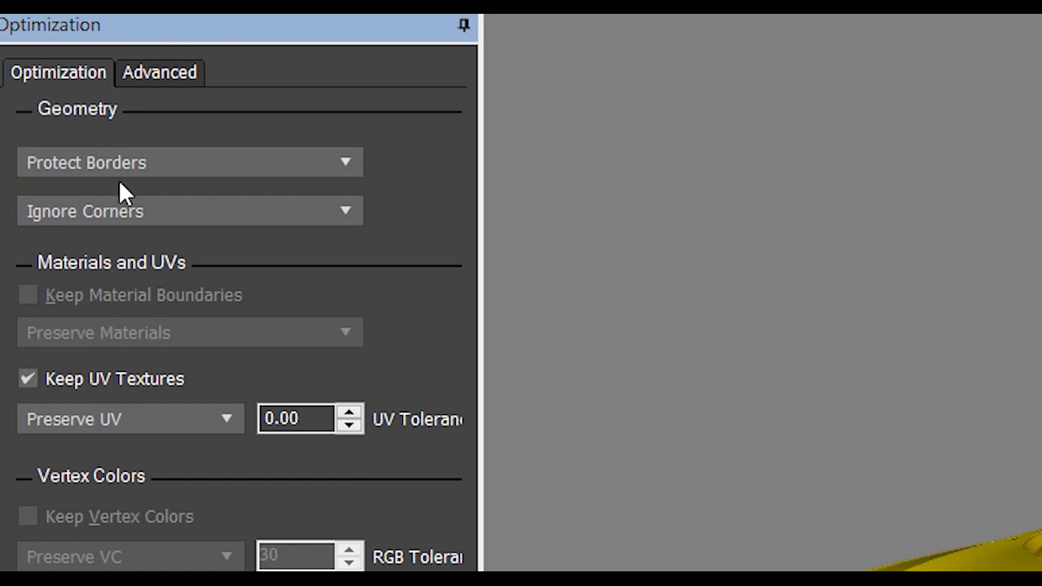
mouse_move(151, 215)
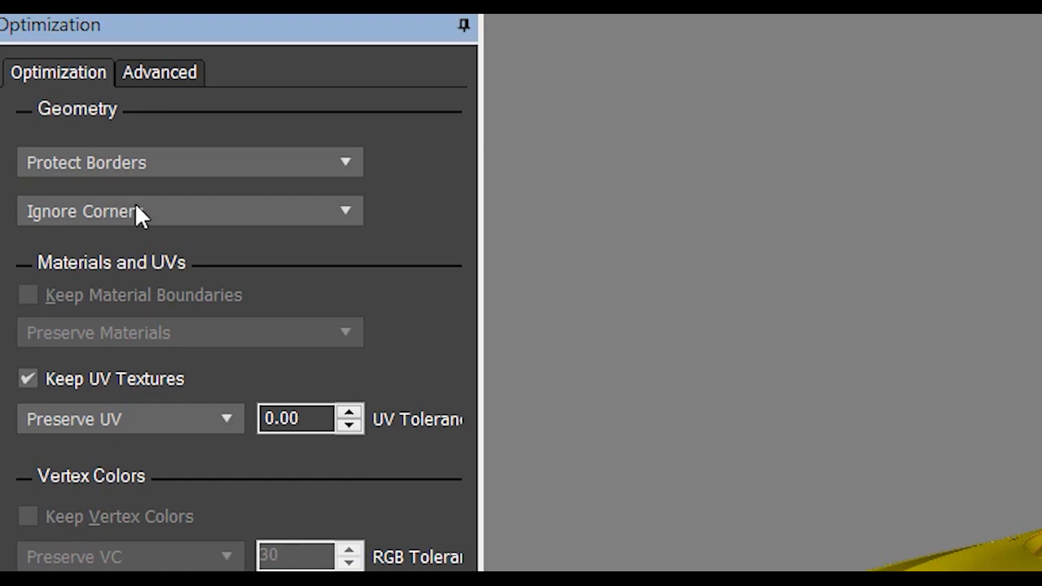
Change the Corners option from its dropdown to Preserve Corners.
left_click(188, 211)
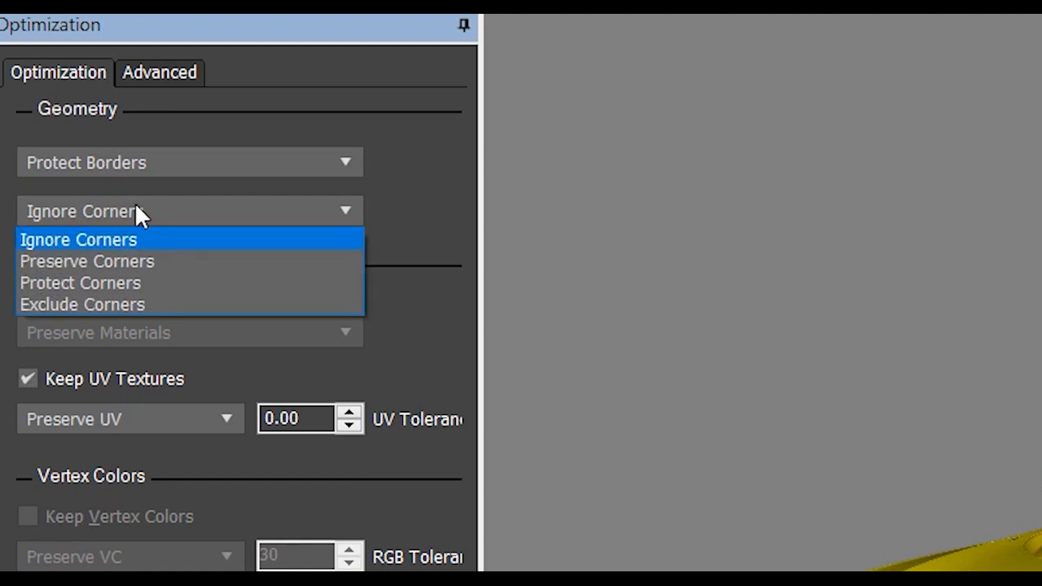
mouse_move(81, 204)
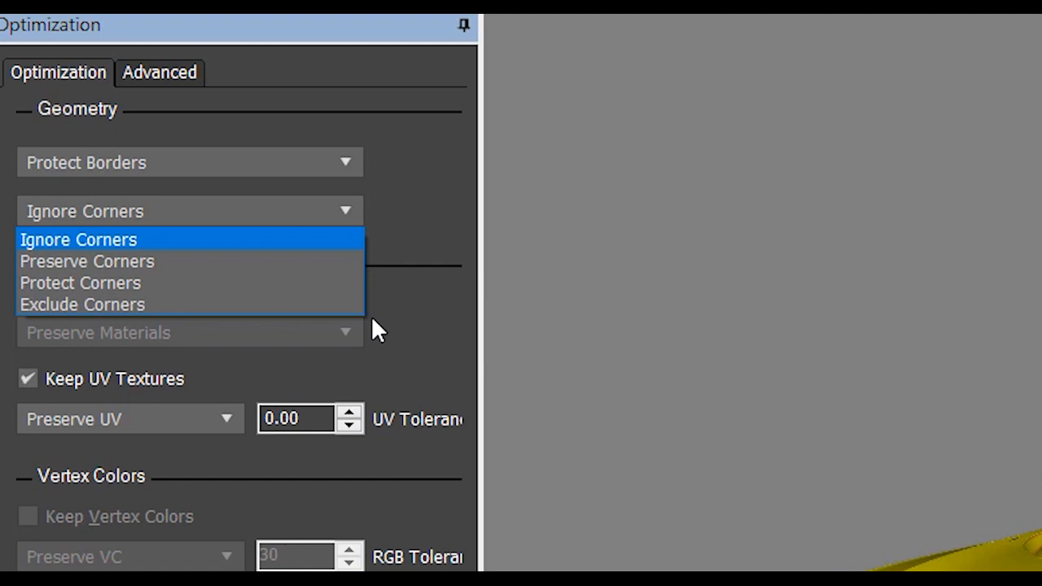
mouse_move(412, 288)
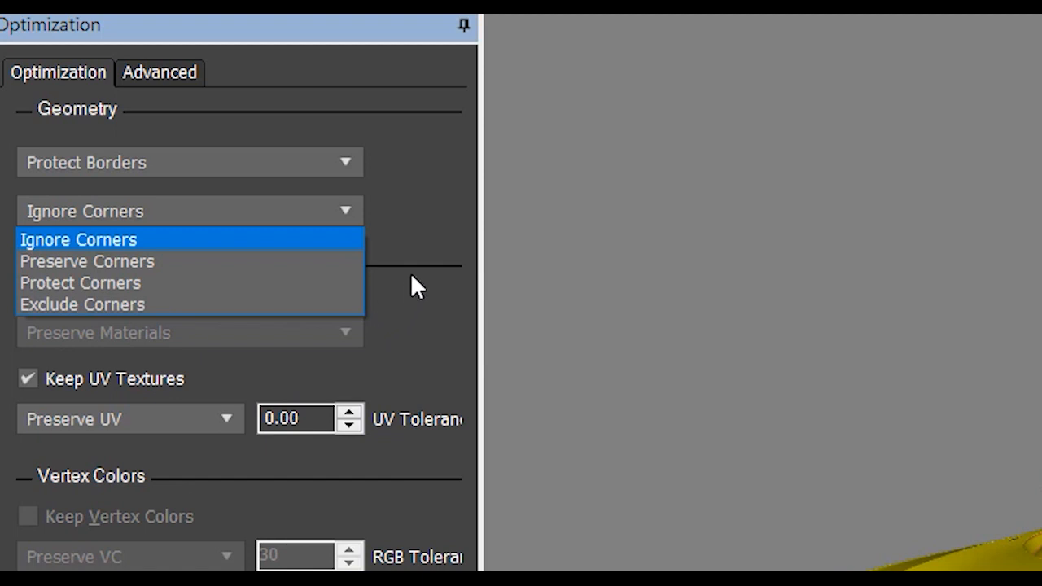
mouse_move(297, 108)
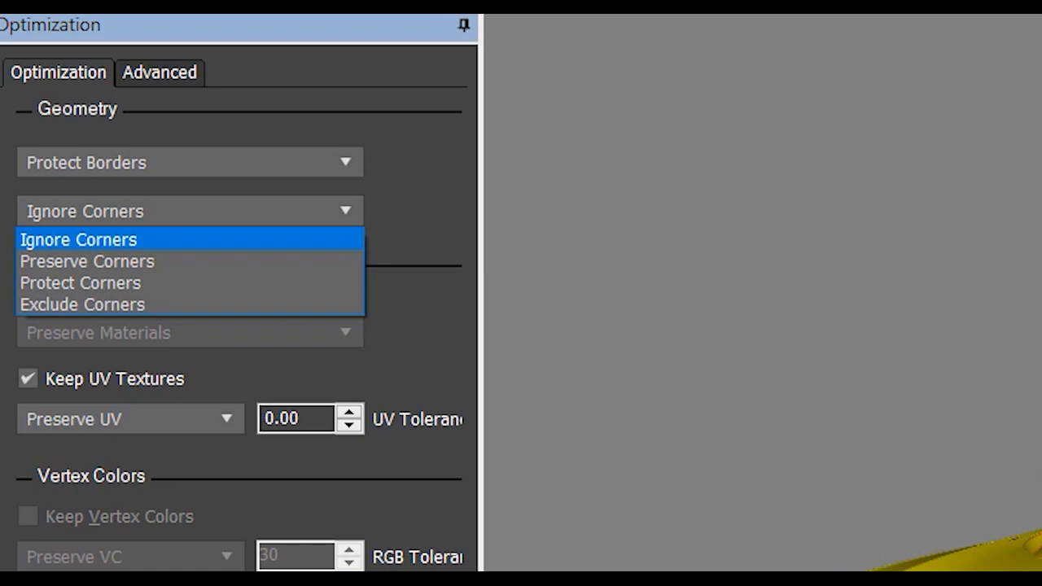
mouse_move(39, 252)
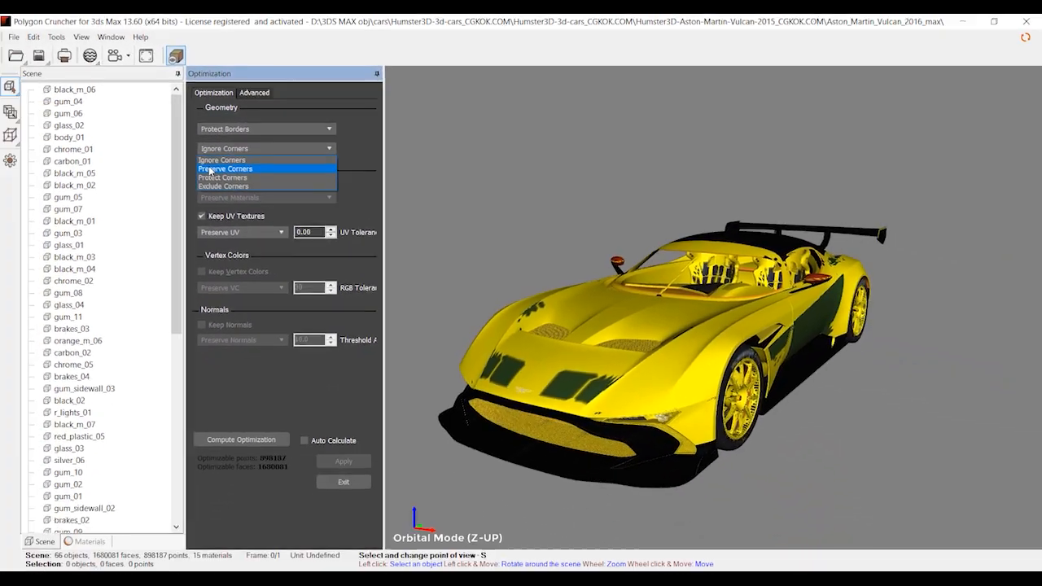
left_click(226, 169)
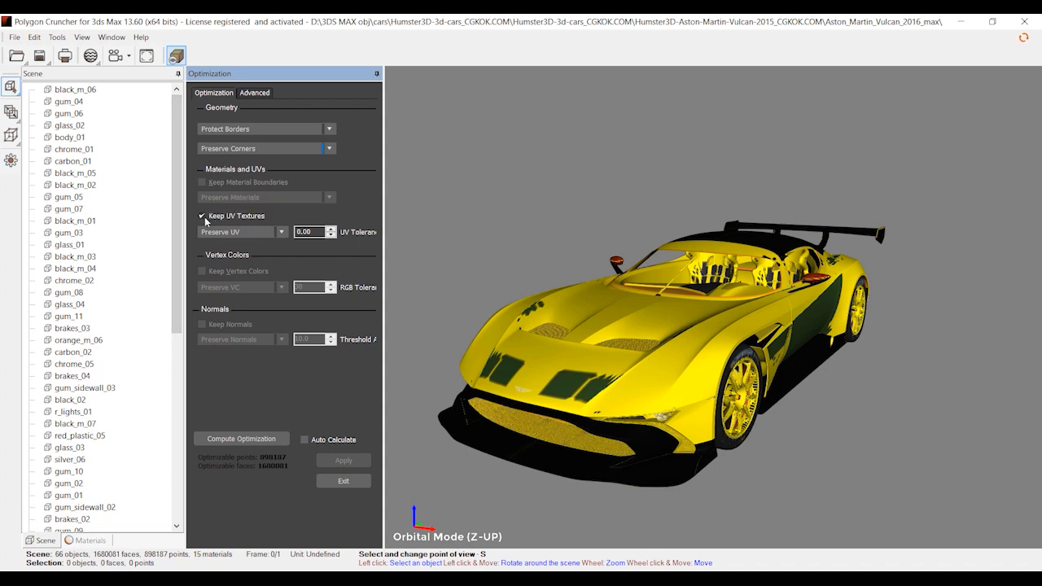
mouse_move(252, 228)
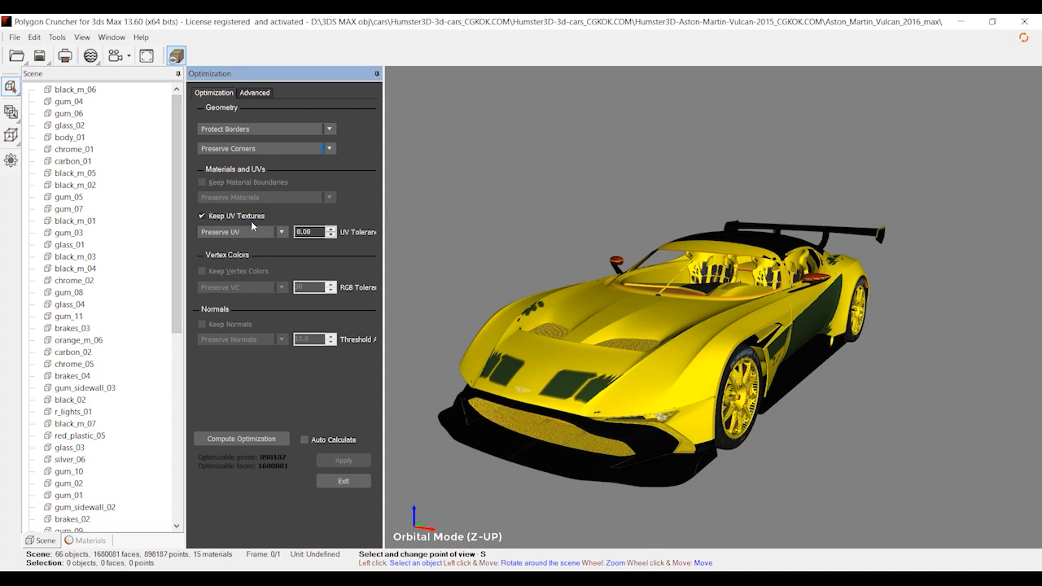
mouse_move(197, 188)
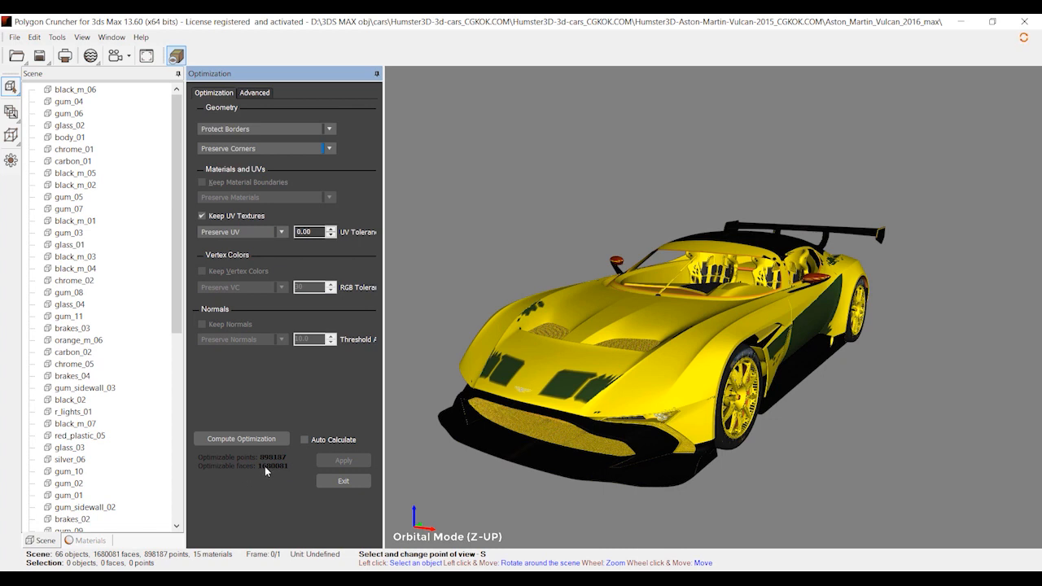
mouse_move(269, 480)
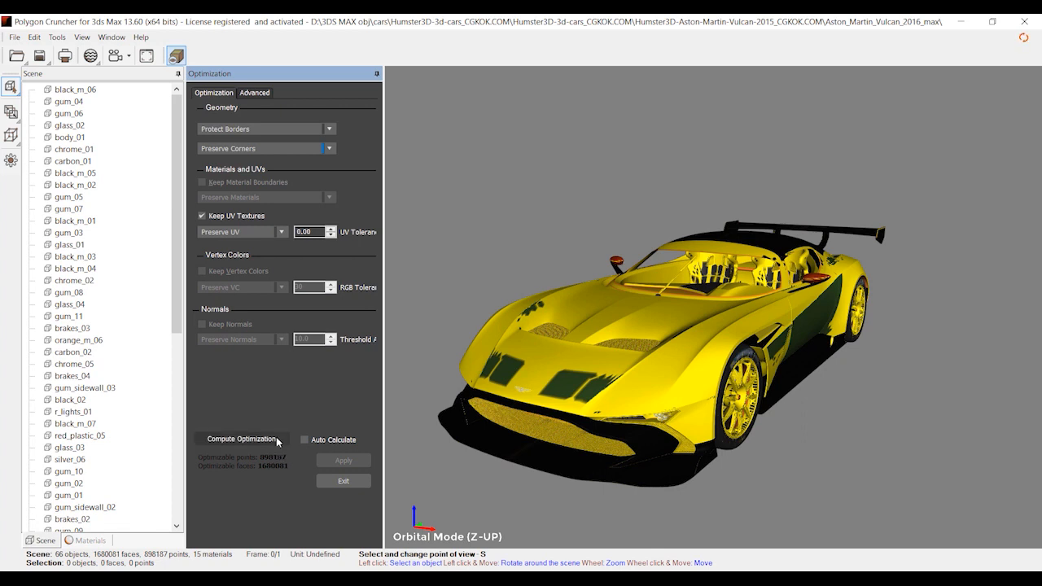
Compute the optimization data for the Vulcan's 1,679,061 faces.
left_click(240, 439)
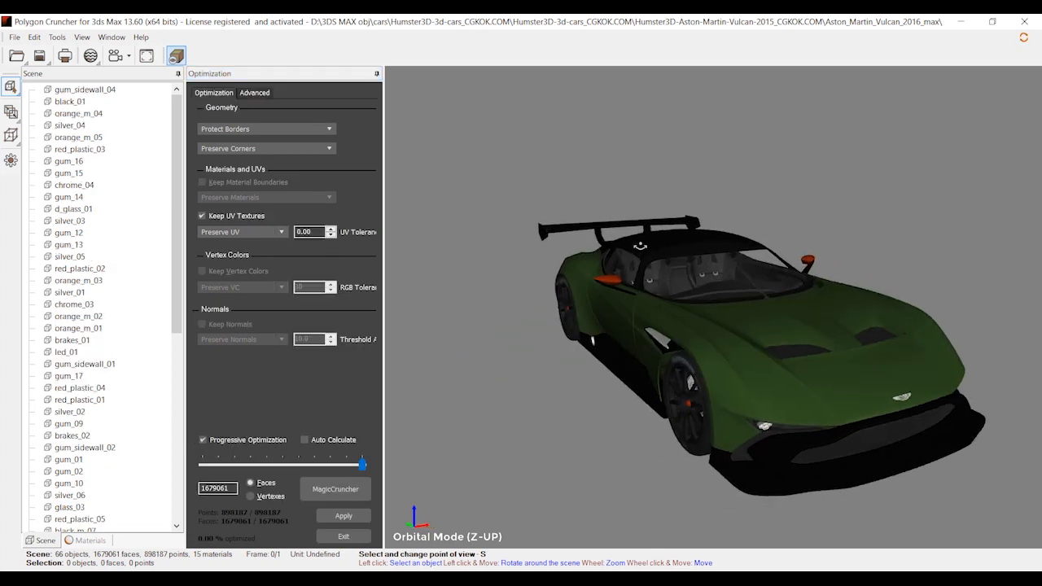
Drag the Progressive Optimization slider from about 4% to 23.51% optimized.
left_click_drag(640, 246, 740, 312)
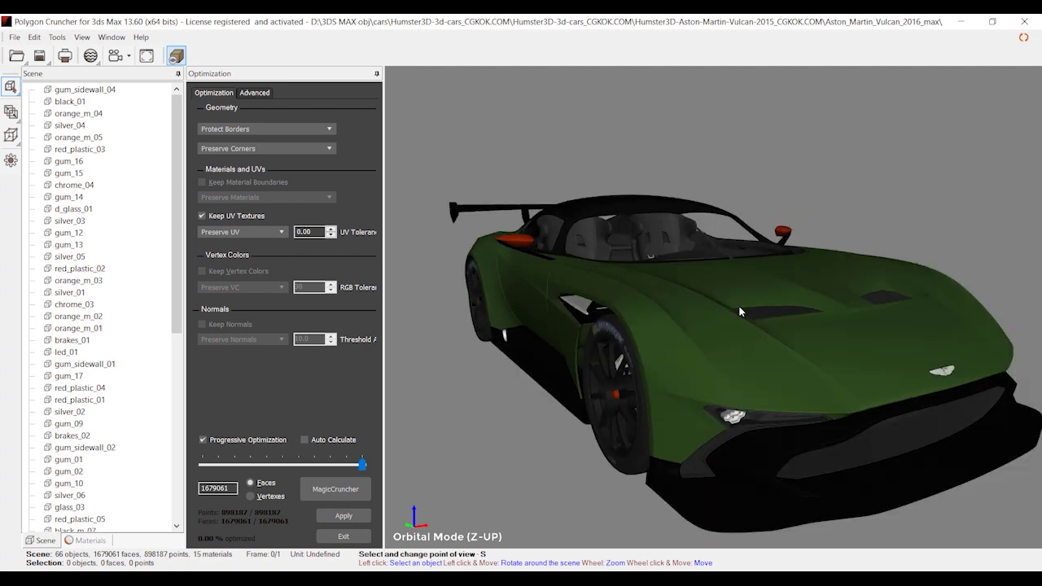
left_click_drag(741, 311, 590, 339)
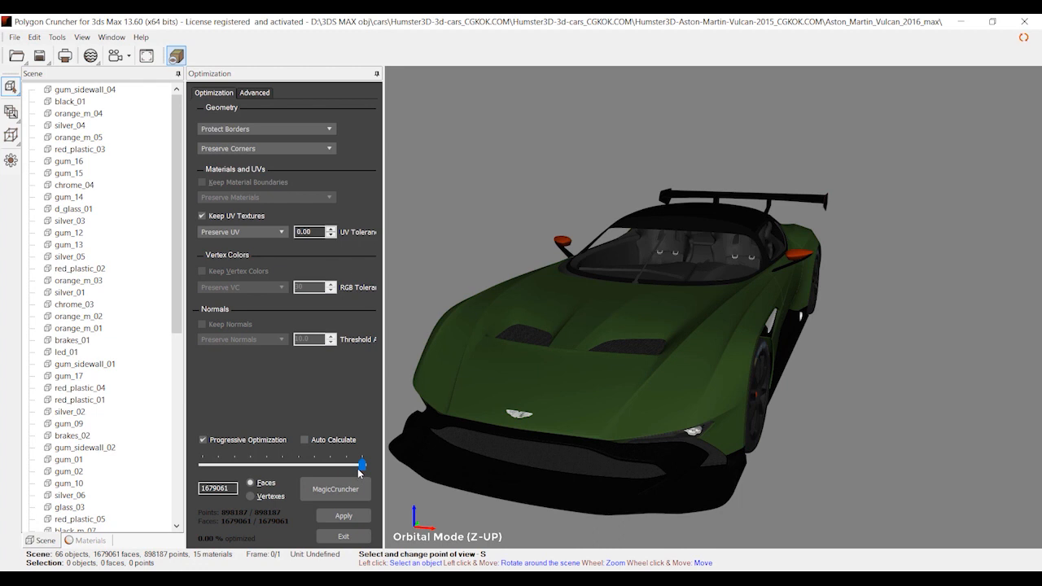
left_click_drag(360, 464, 361, 464)
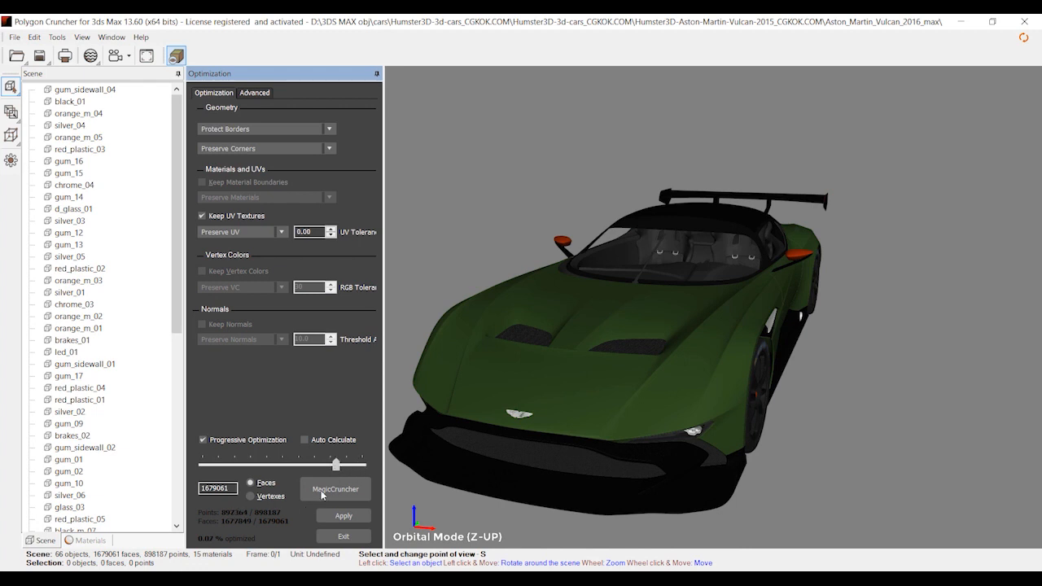
left_click(334, 488)
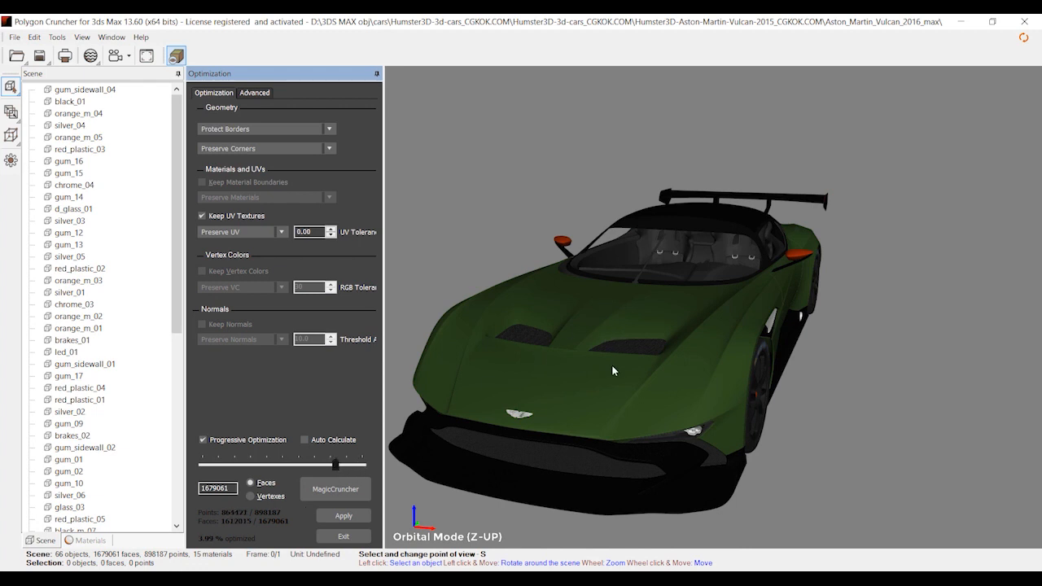
mouse_move(635, 355)
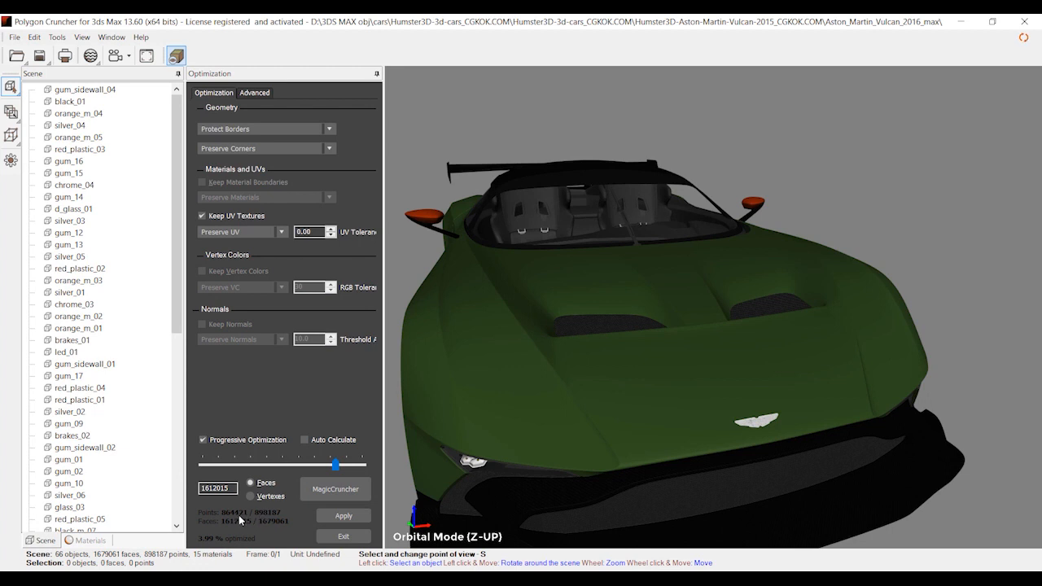
mouse_move(270, 493)
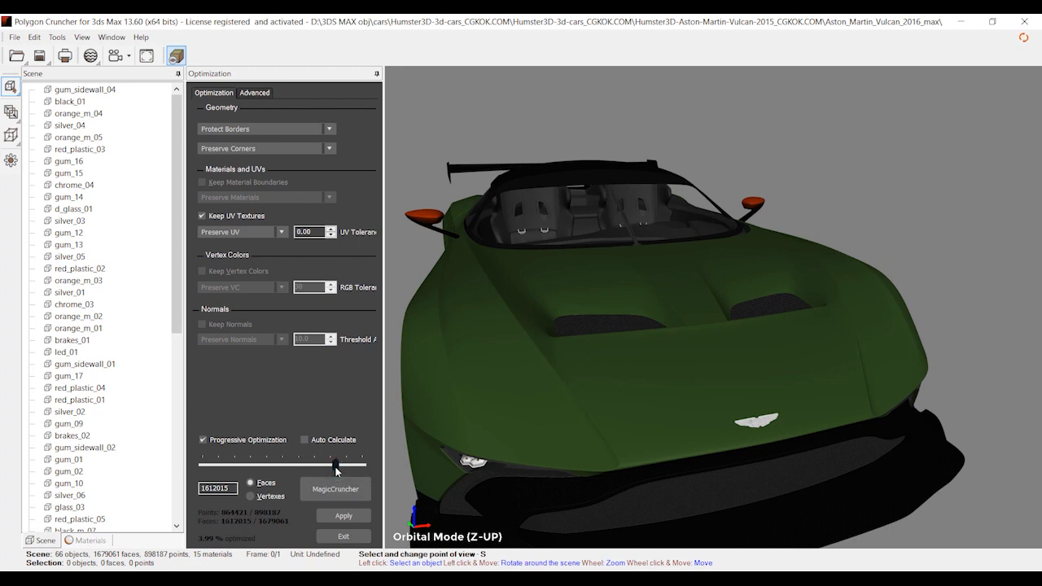
left_click_drag(336, 464, 283, 464)
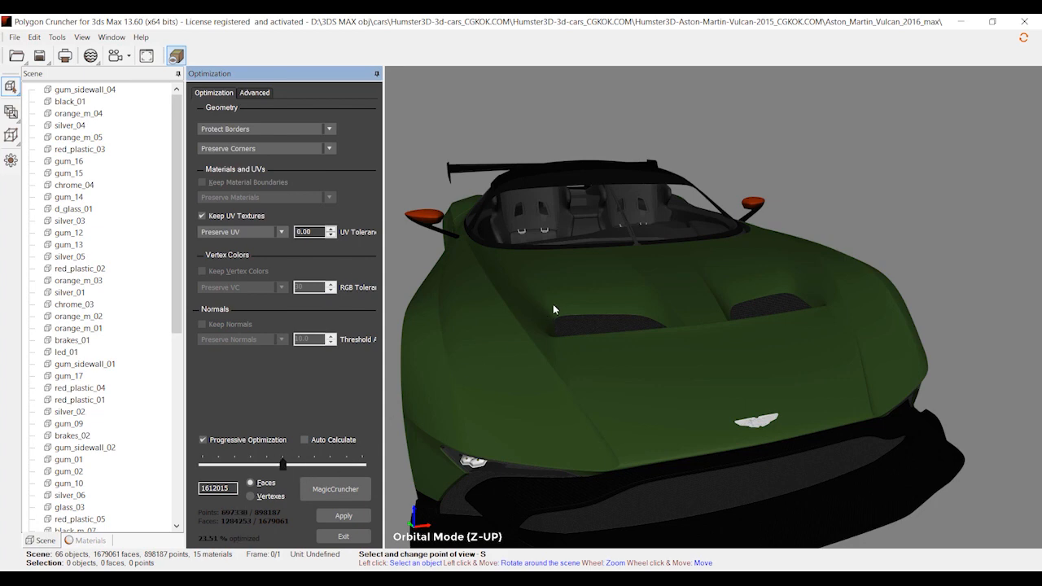
left_click_drag(283, 464, 283, 464)
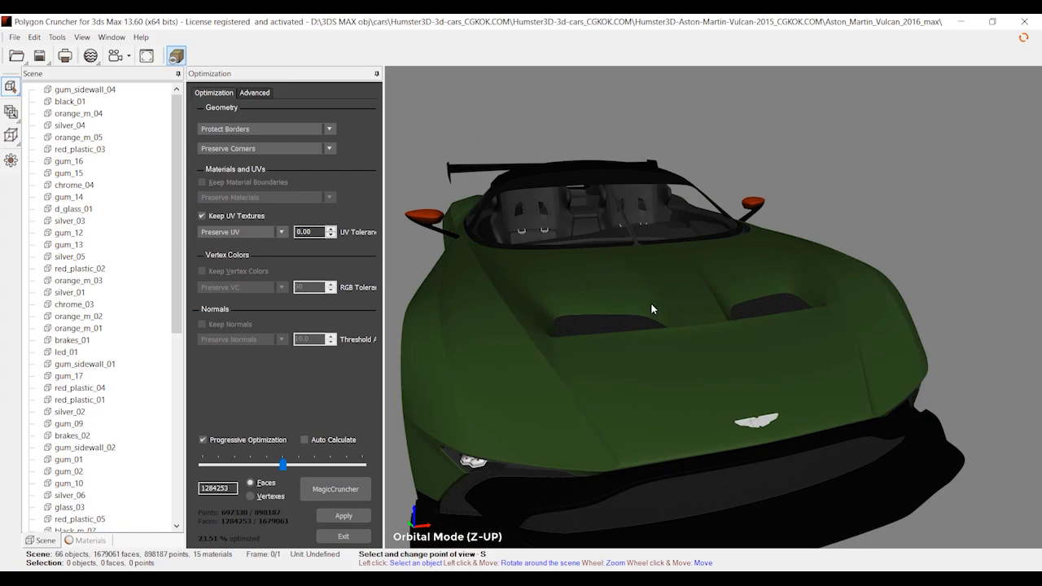
mouse_move(553, 304)
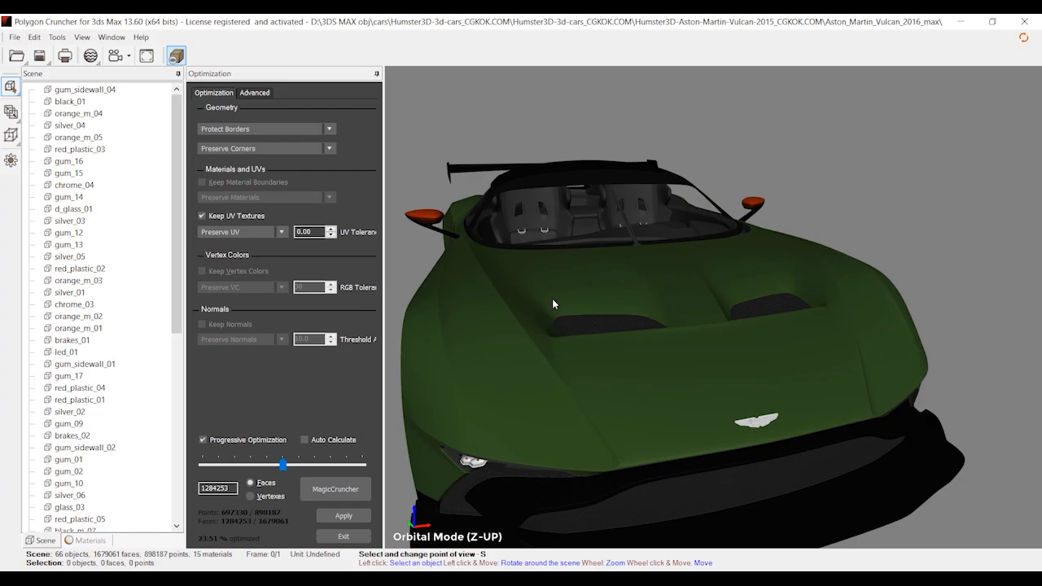
Push the reduction to about 67.6% (544,360 faces), zooming in on the hood vents.
left_click_drag(553, 304, 582, 289)
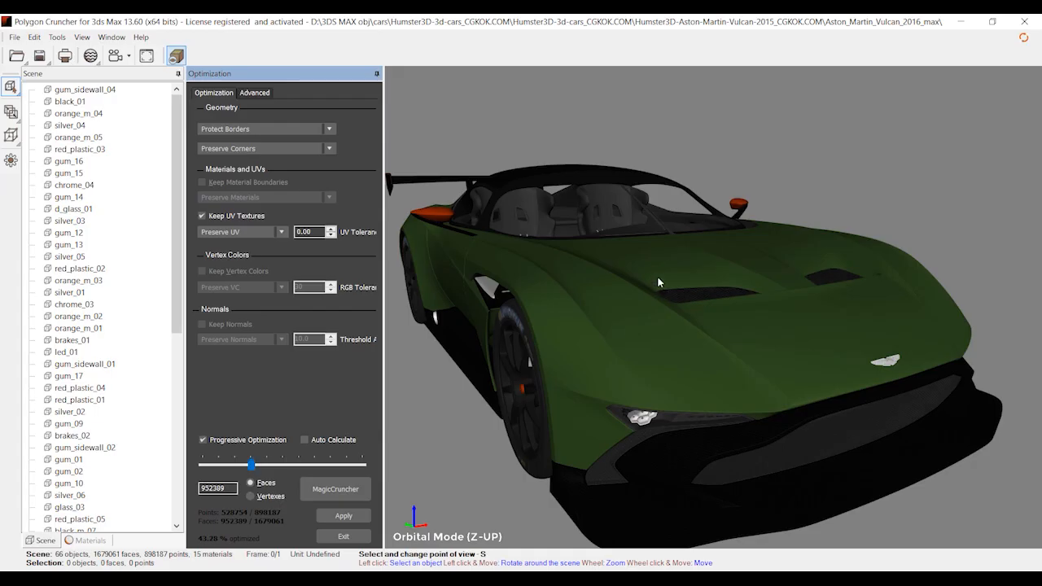
left_click_drag(660, 282, 643, 293)
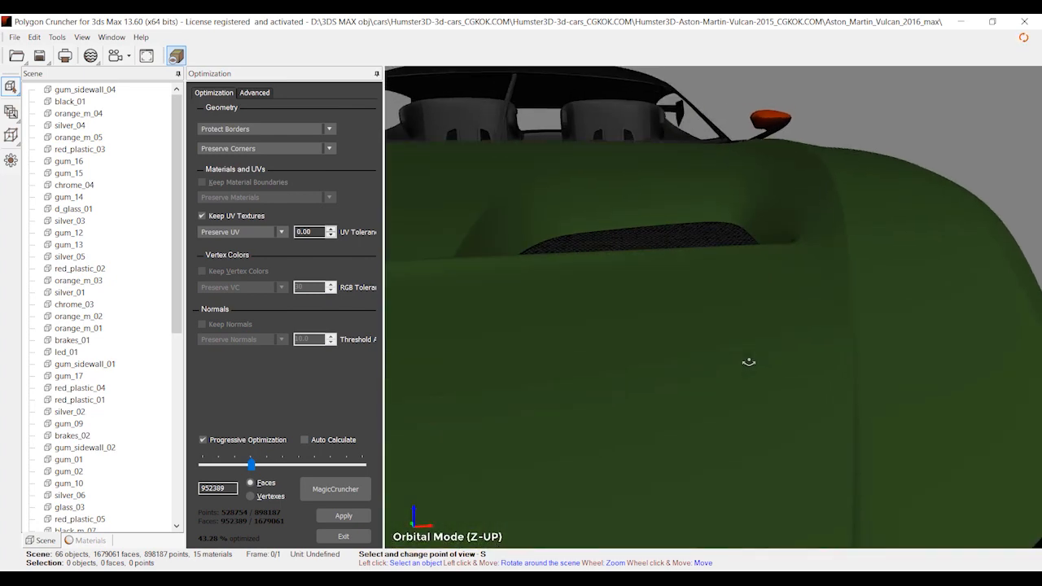
left_click_drag(749, 361, 744, 358)
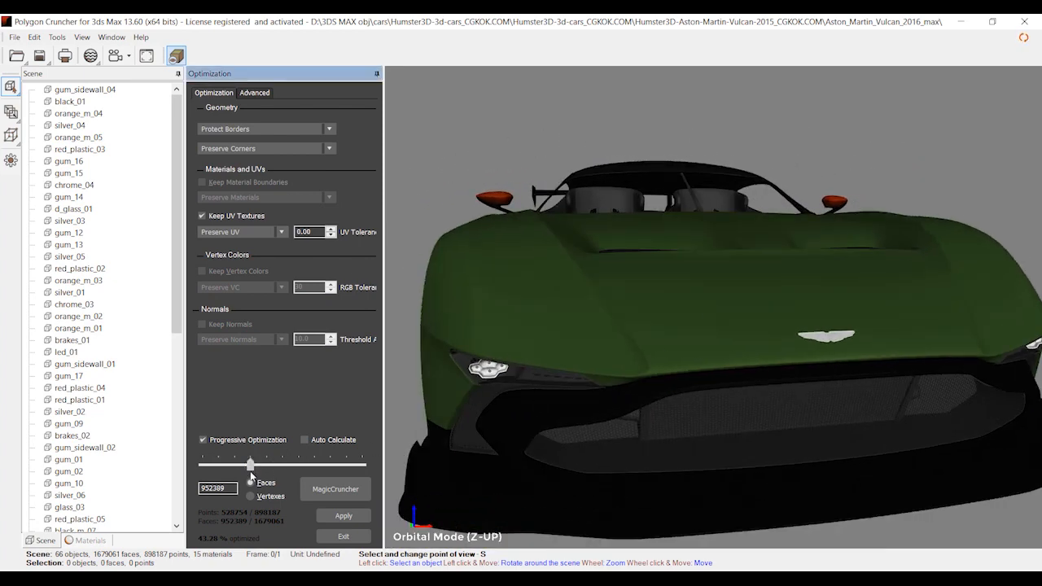
left_click_drag(250, 464, 236, 465)
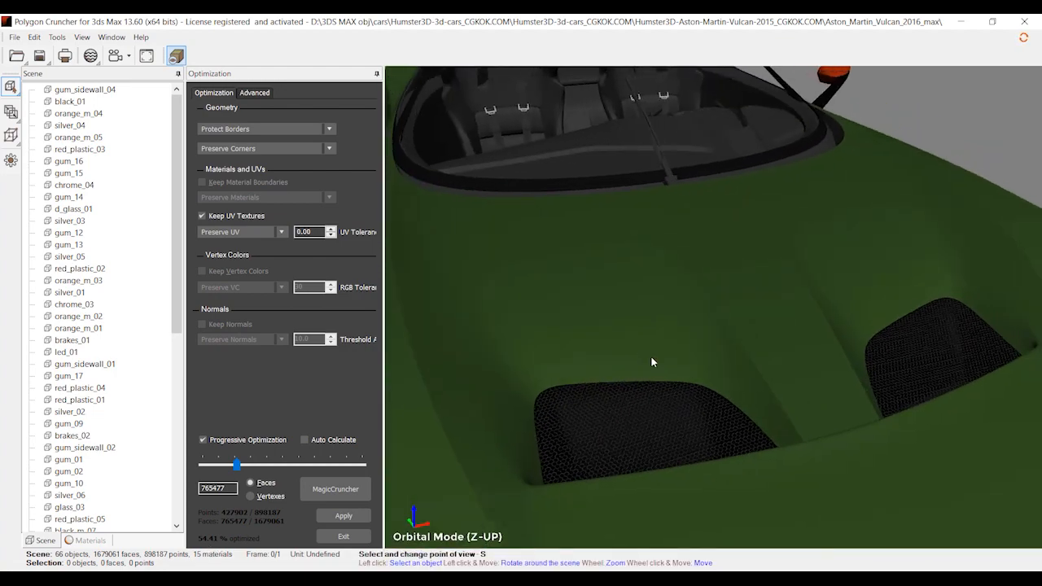
left_click_drag(651, 362, 664, 324)
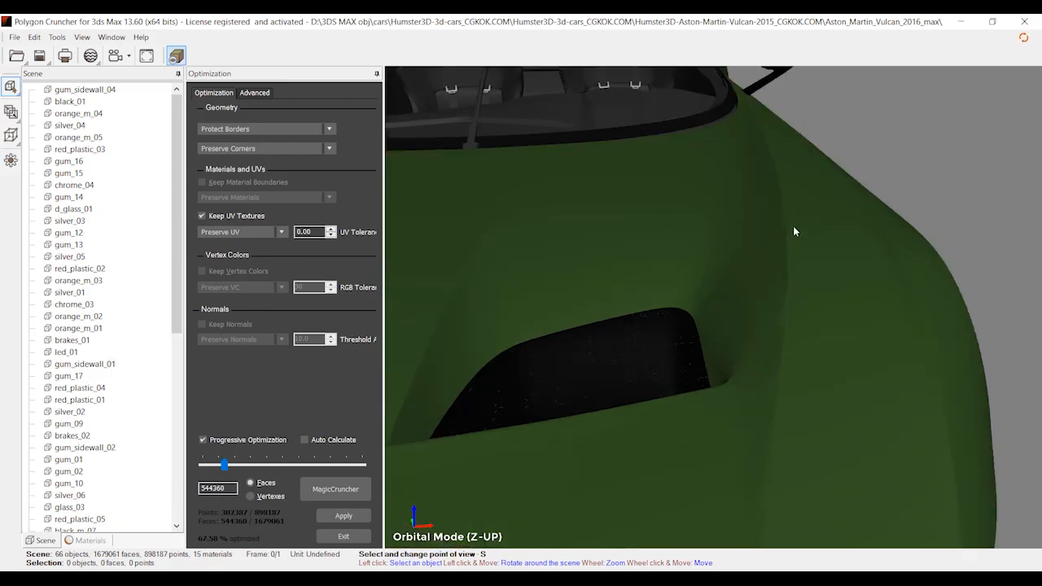
mouse_move(787, 294)
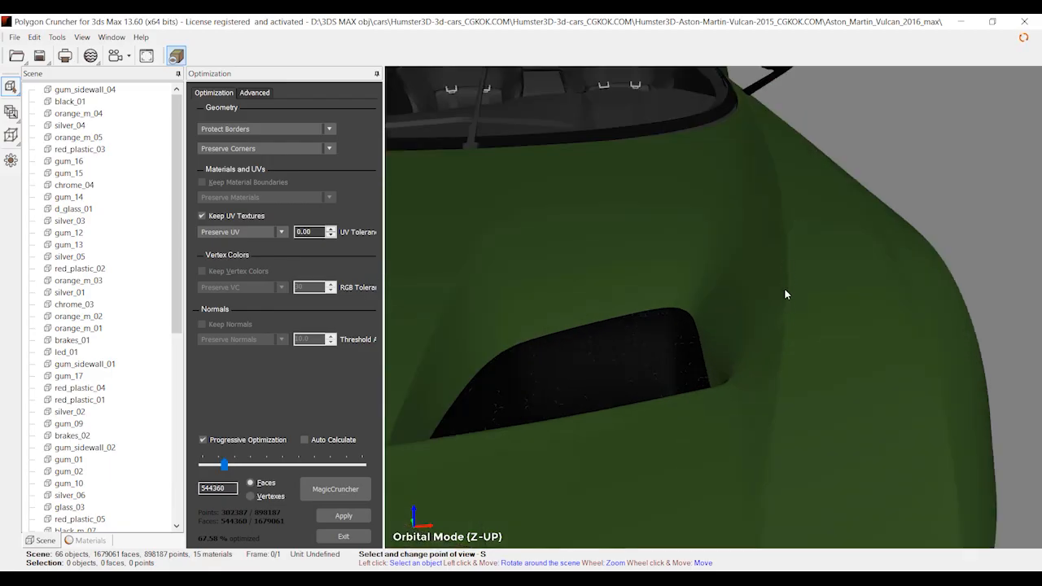
Ease the slider back from about 63% to 59.13%, then check the front wheel.
left_click_drag(786, 294, 655, 283)
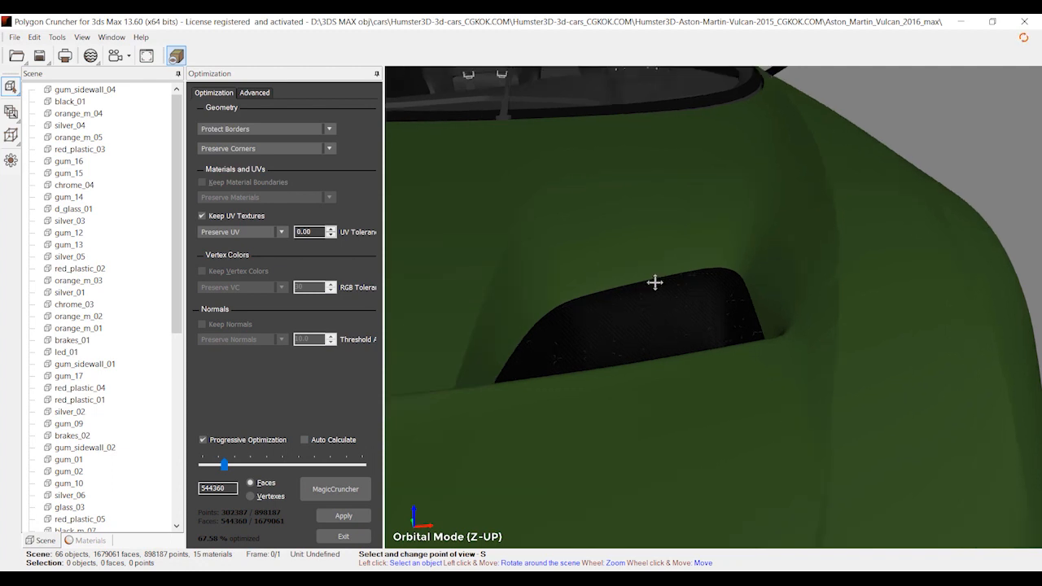
left_click_drag(656, 282, 533, 272)
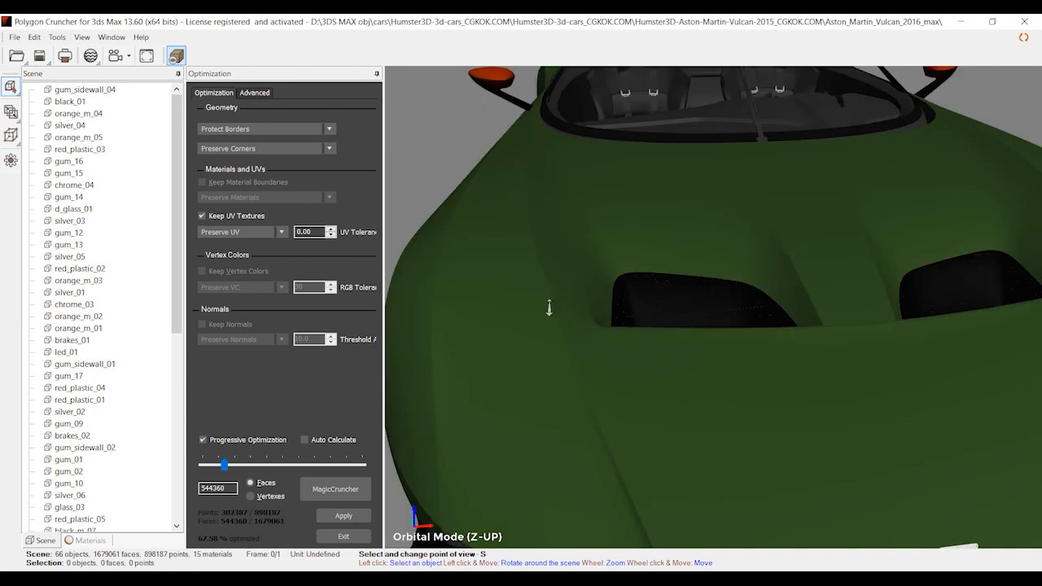
left_click_drag(549, 307, 599, 330)
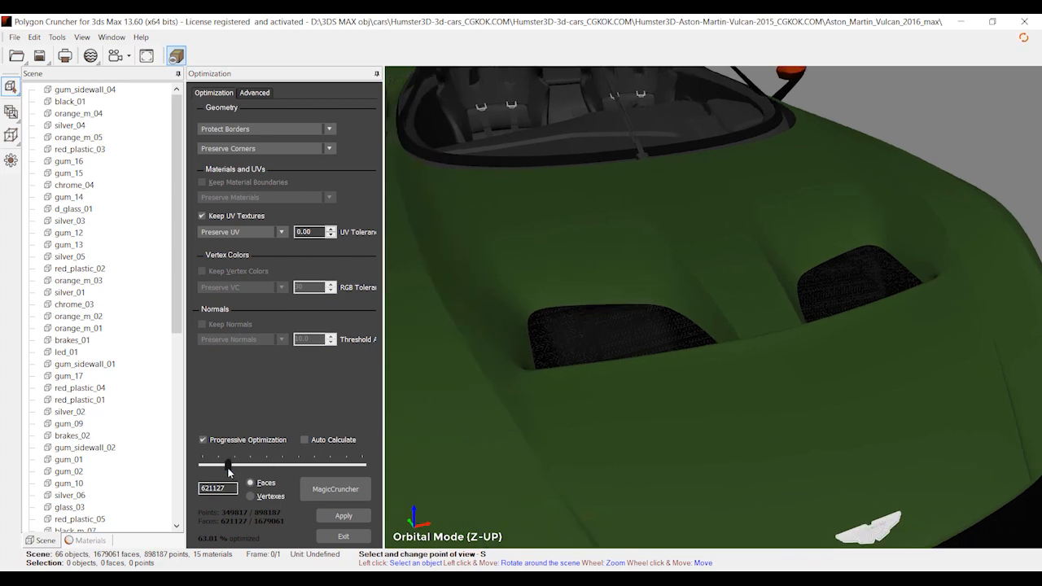
left_click_drag(228, 464, 232, 465)
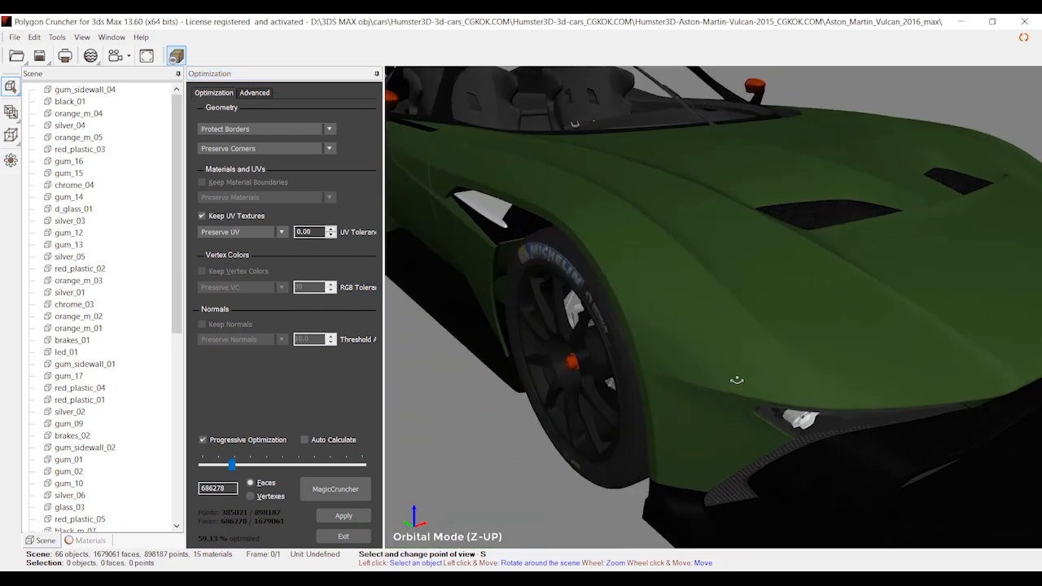
left_click_drag(737, 380, 825, 340)
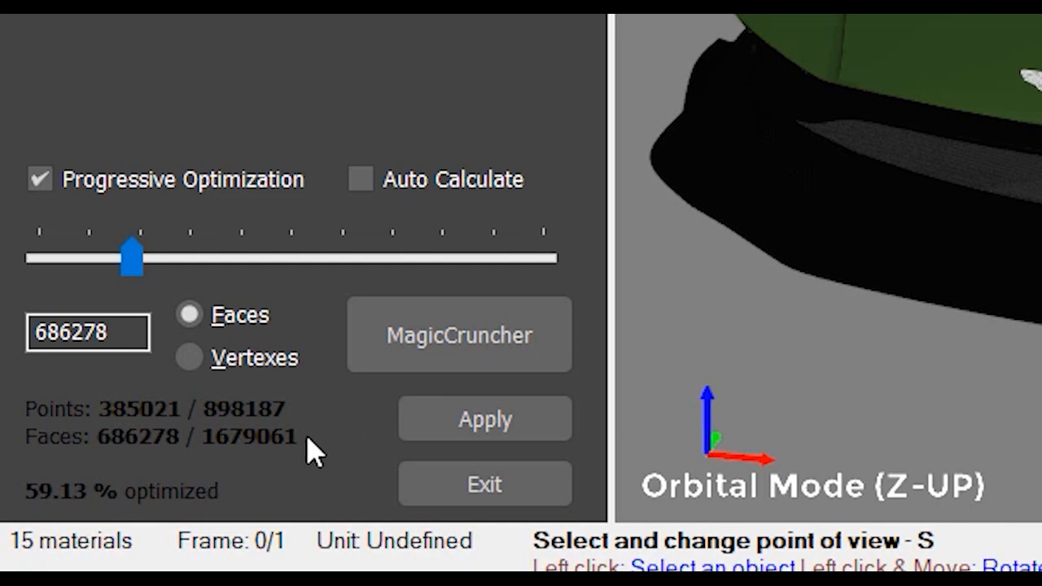
mouse_move(224, 450)
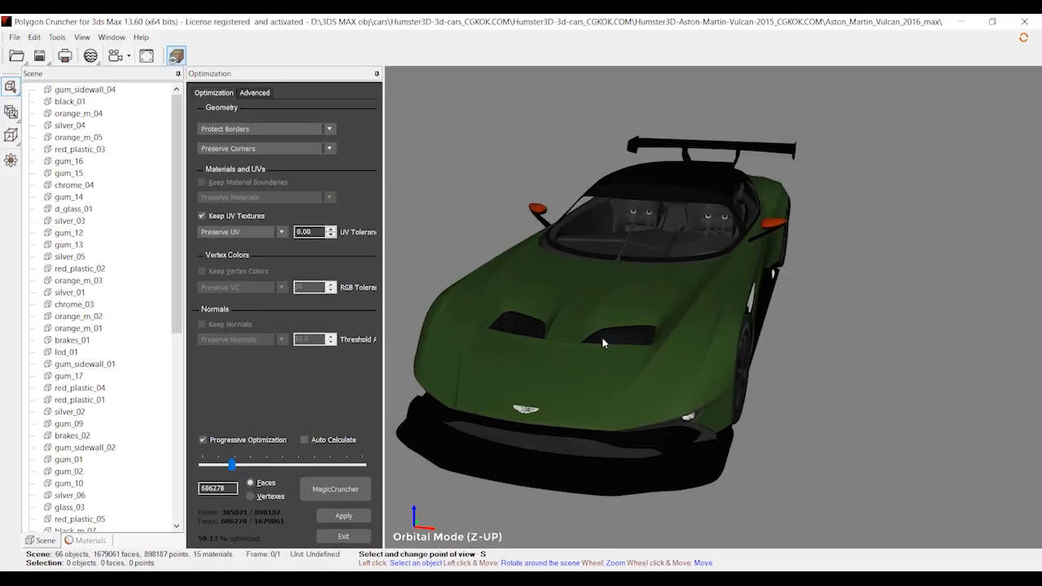
mouse_move(228, 520)
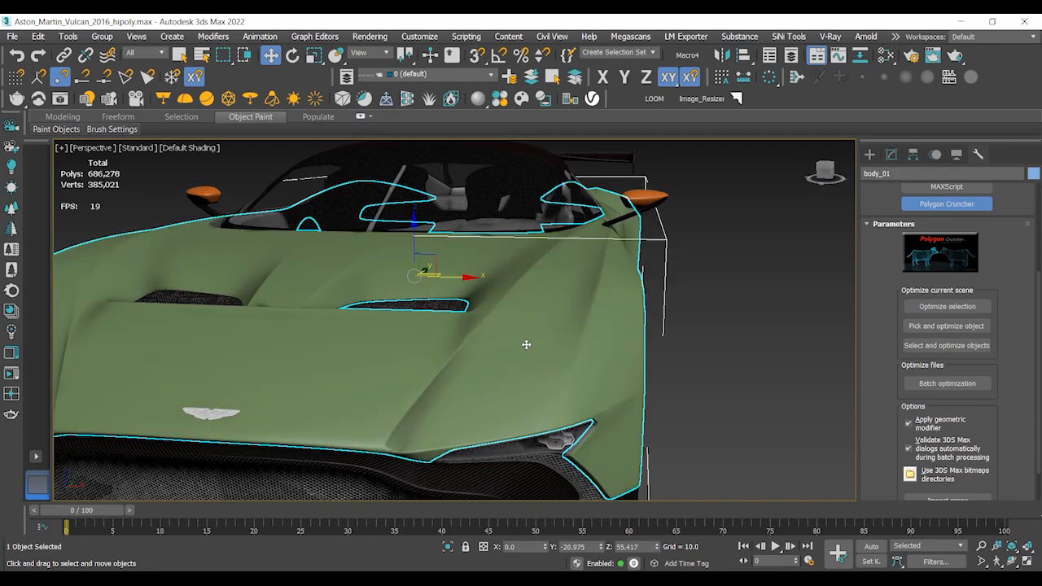
Orbit and zoom around the reduced Vulcan from the front and both corners.
left_click_drag(526, 344, 513, 368)
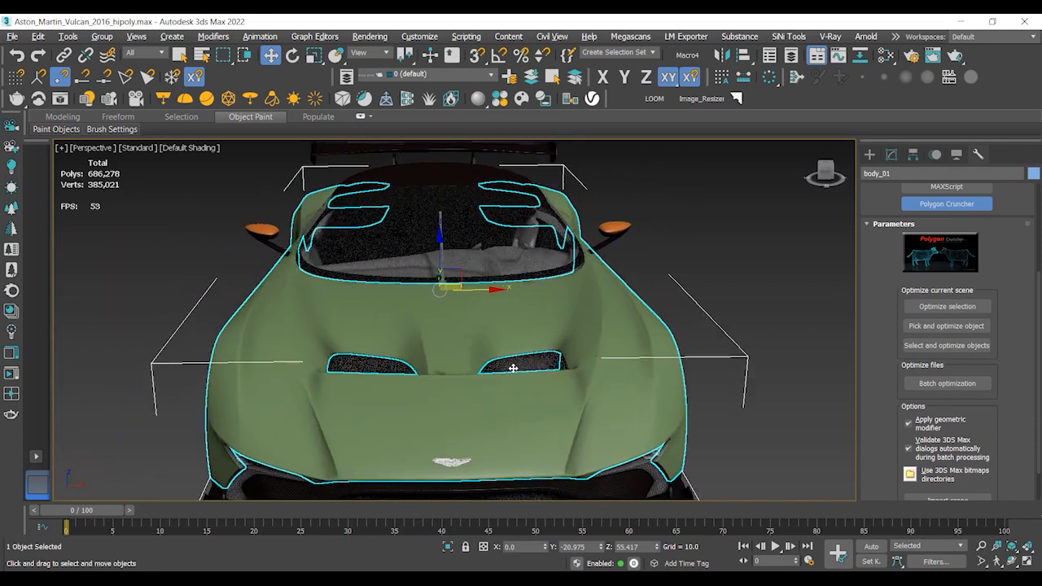
left_click_drag(513, 366, 570, 359)
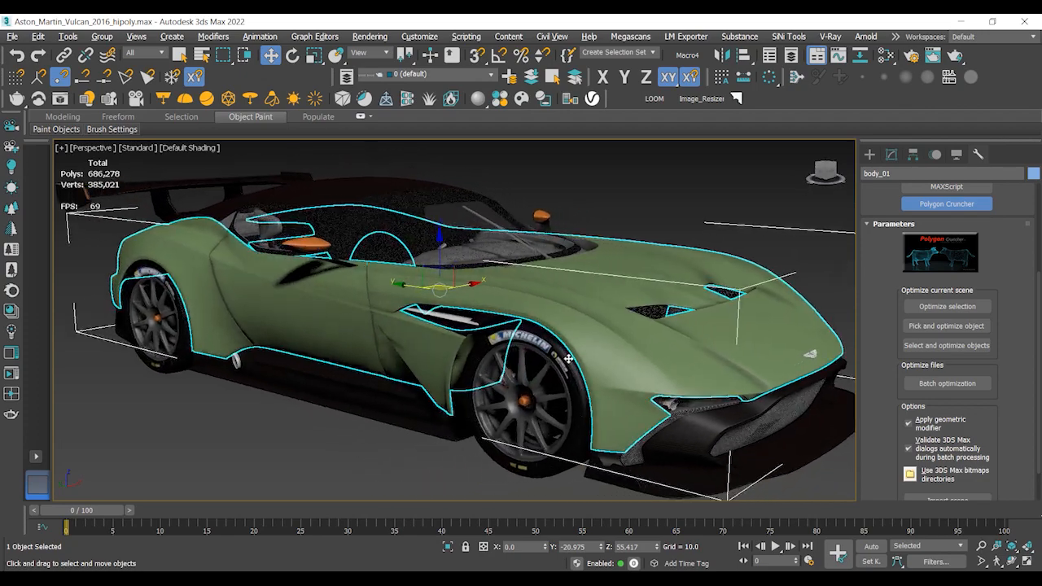
left_click_drag(568, 358, 547, 363)
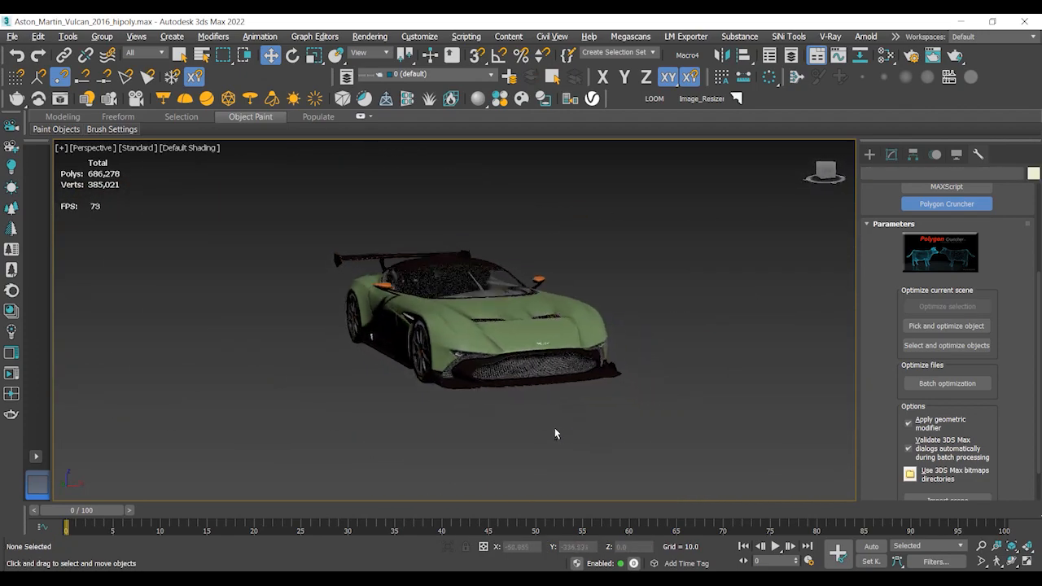
left_click_drag(556, 433, 598, 474)
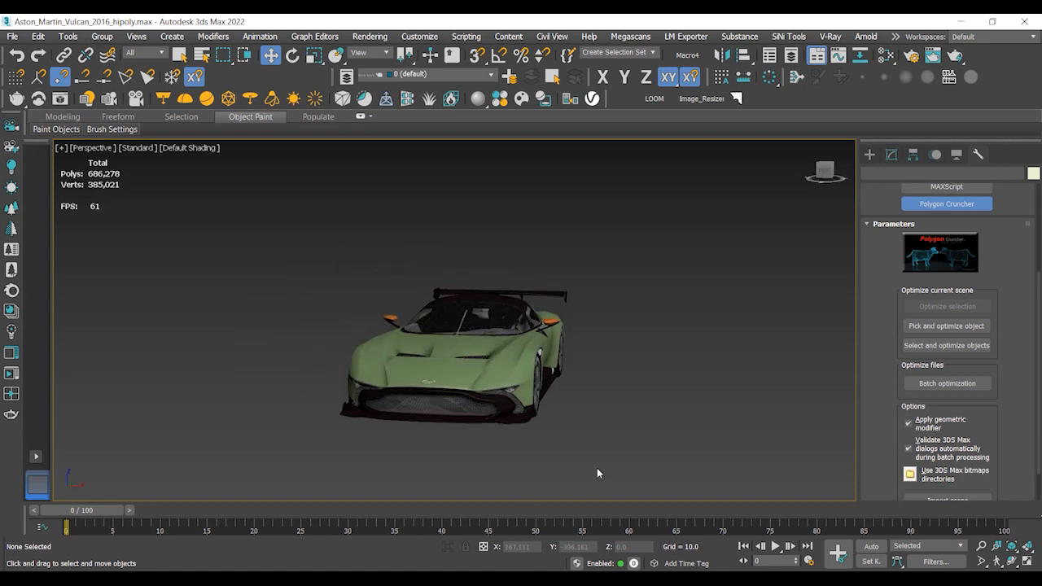
mouse_move(584, 394)
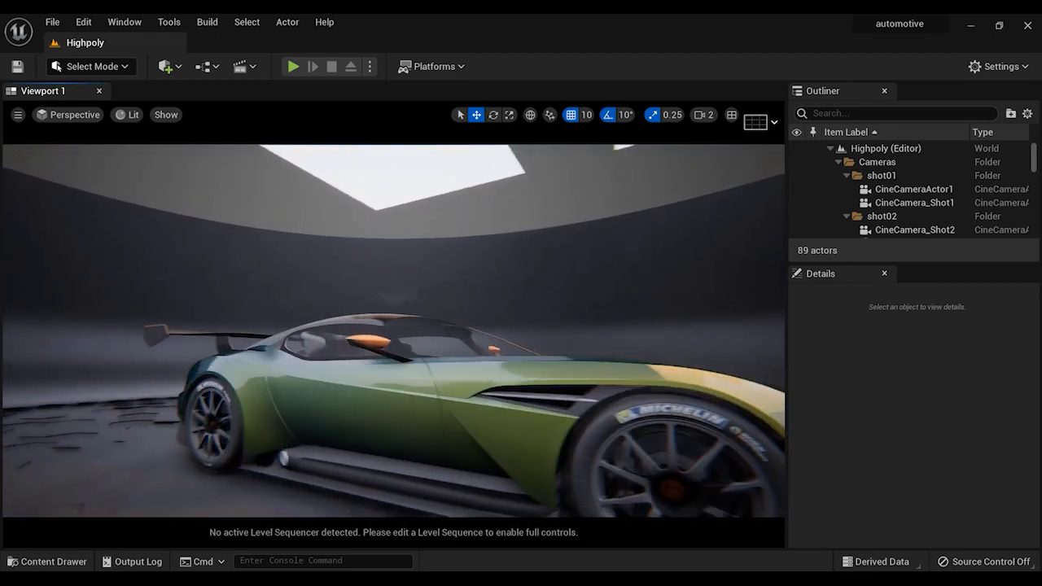
Open the Lowpoly level asset from the Content Drawer.
left_click(47, 561)
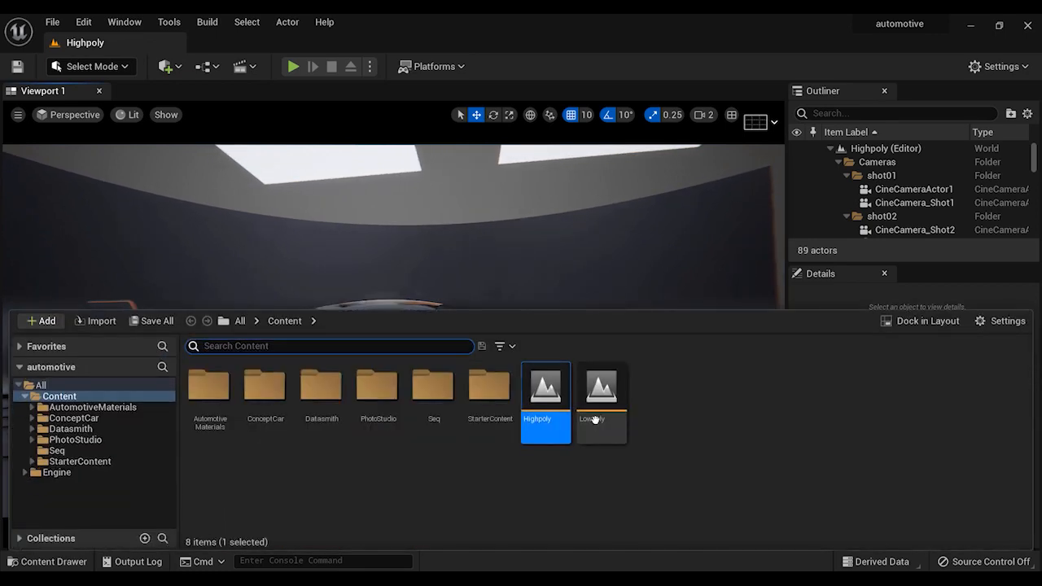
double_click(602, 393)
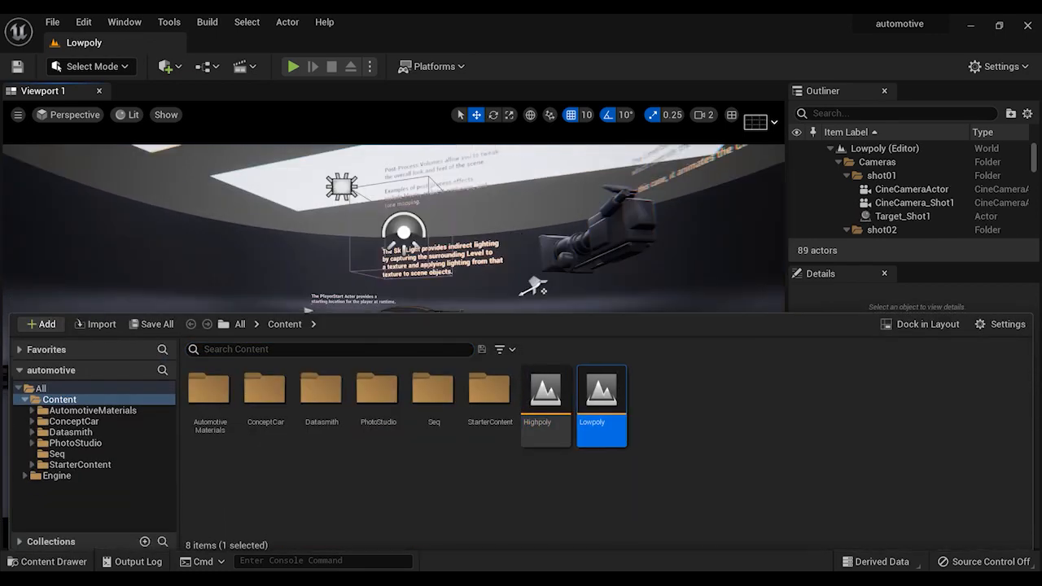